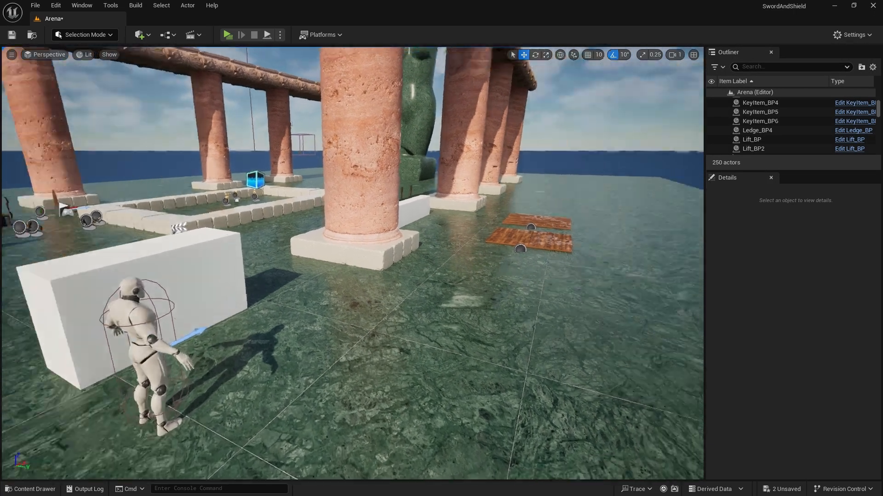
- Drag BP_Shadow from the MetaHumans > Shadow content folder into the Arena level
click(31, 488)
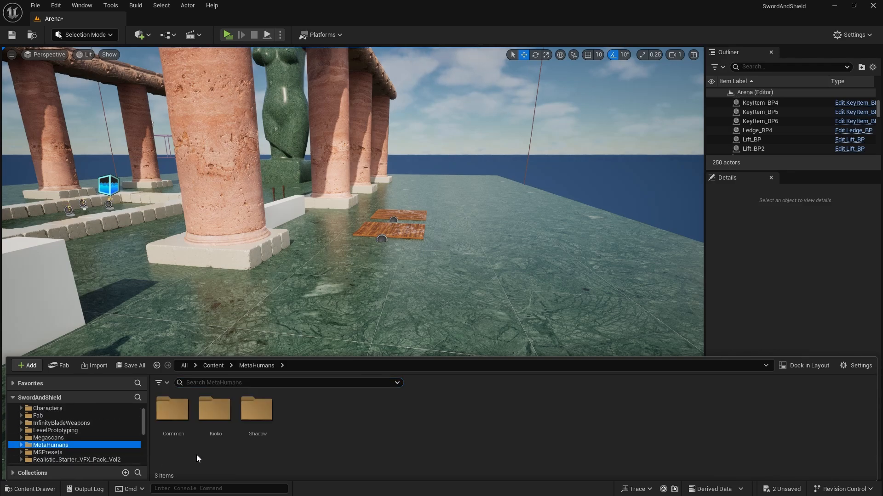
double_click(257, 409)
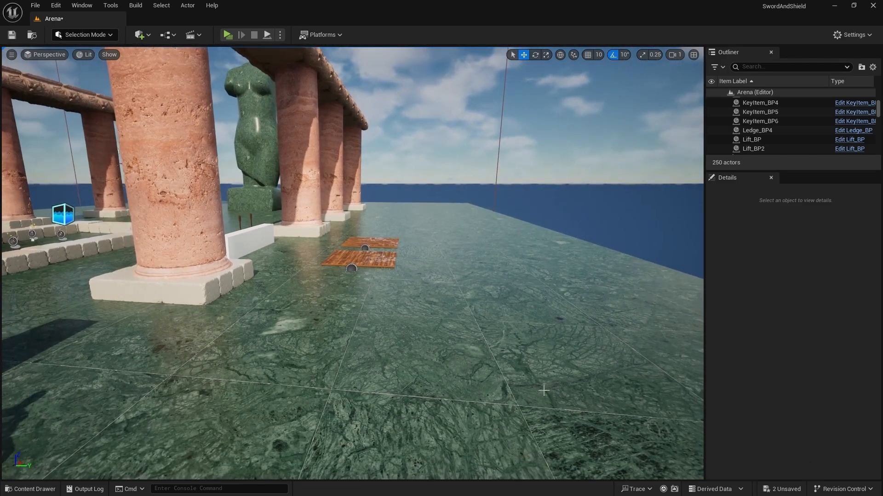
click(29, 488)
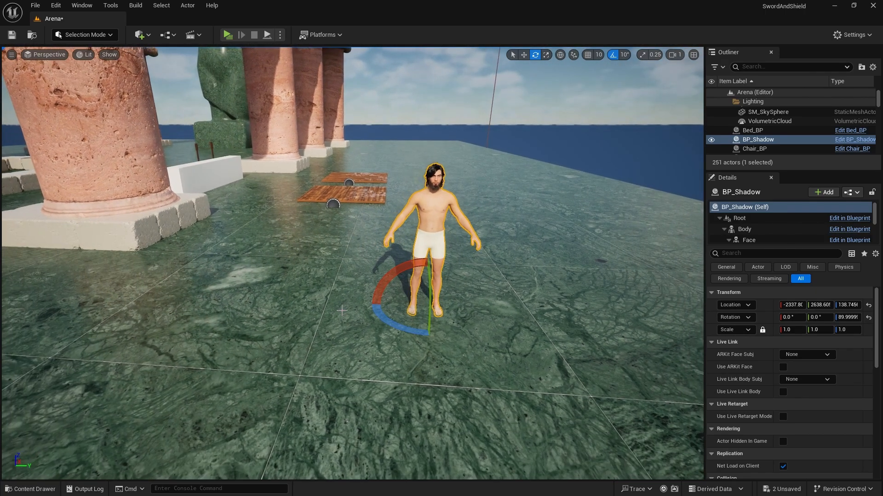
- Open TestingSequence from the Cinematics list of existing level sequences
click(190, 34)
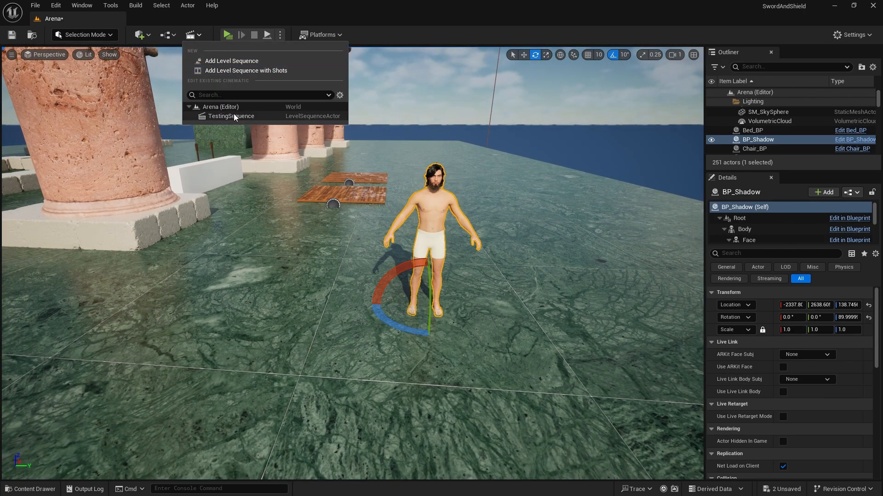
mouse_move(230, 116)
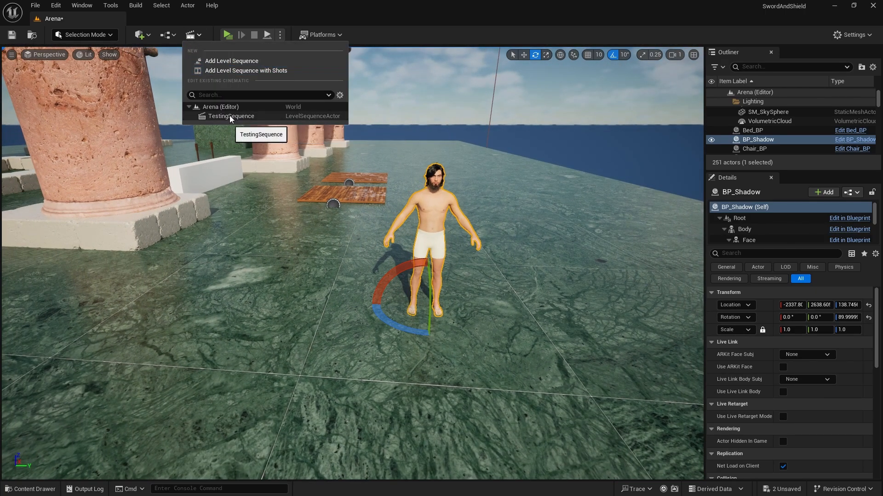
click(231, 116)
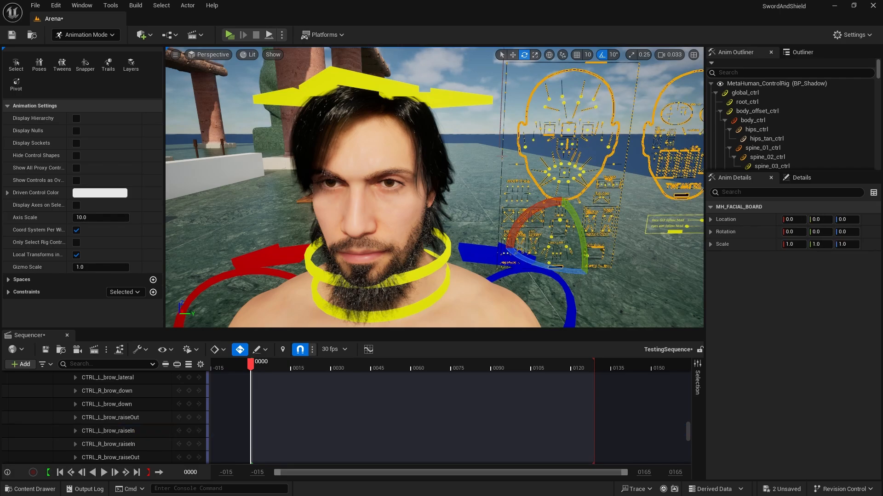
- Select the right upper lip raise control track in the expanded Face rig list
click(118, 424)
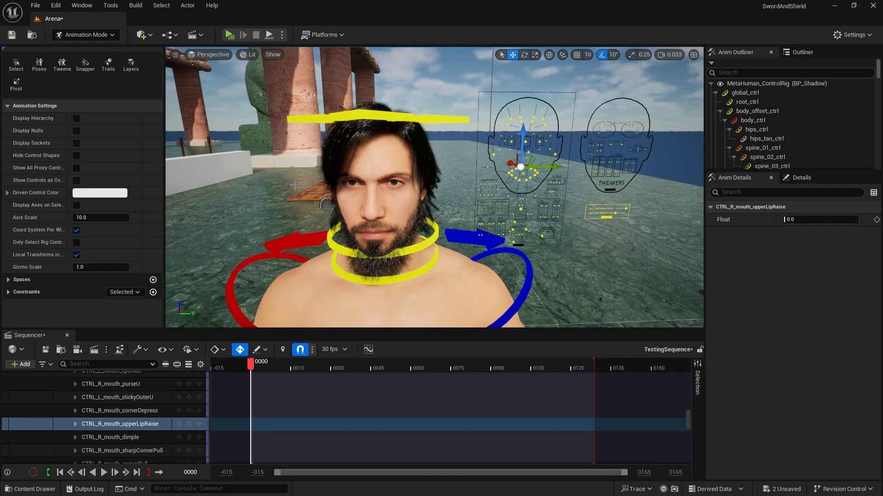
mouse_move(434, 92)
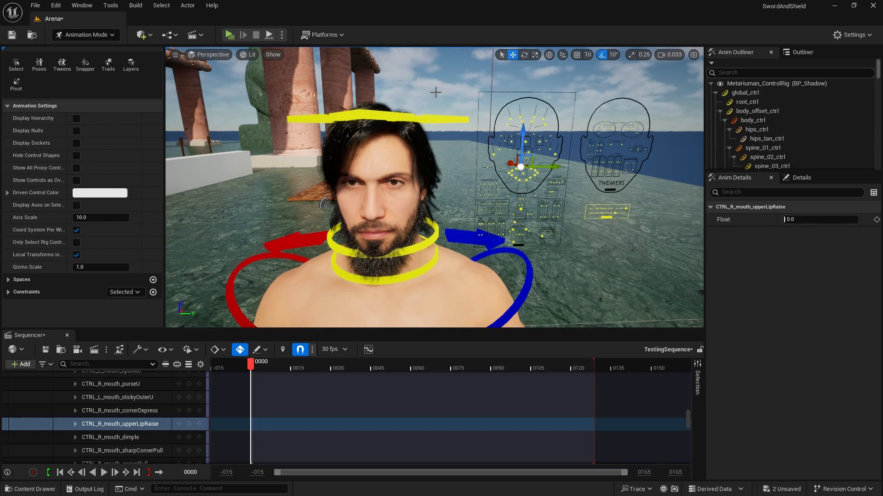
mouse_move(233, 256)
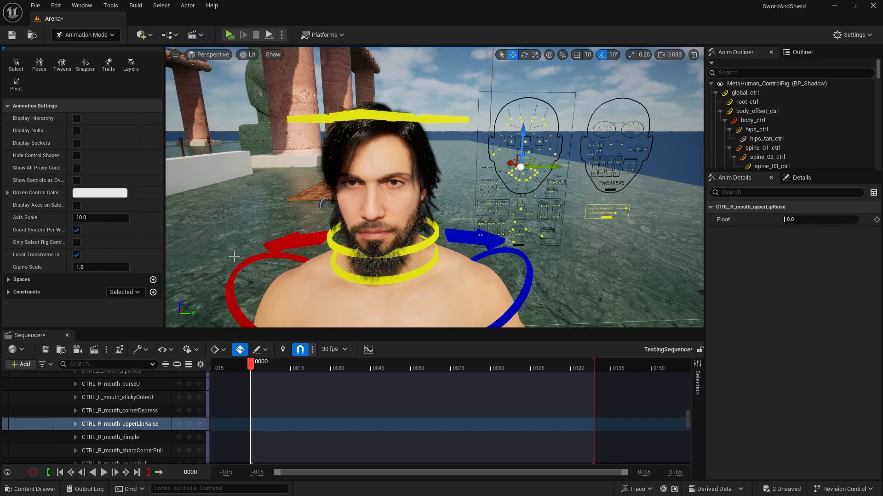
mouse_move(269, 276)
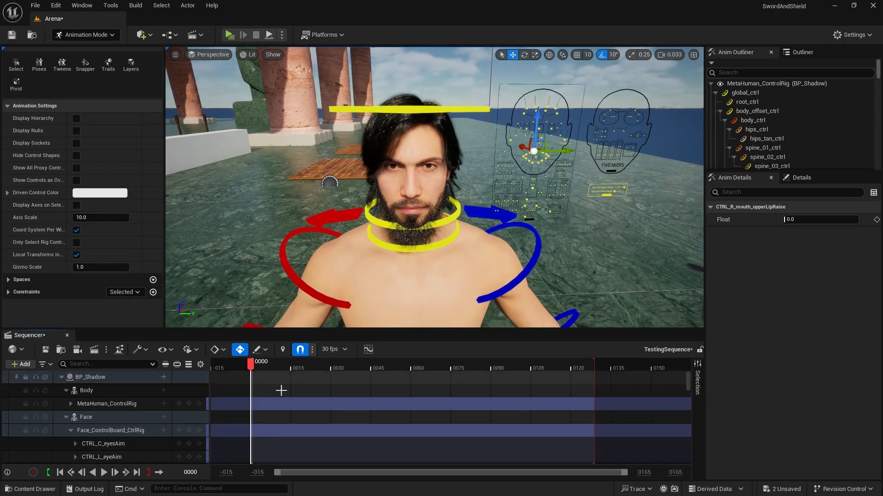
- Delete the Body MetaHuman_ControlRig track, leaving only the Face control board rig
click(106, 404)
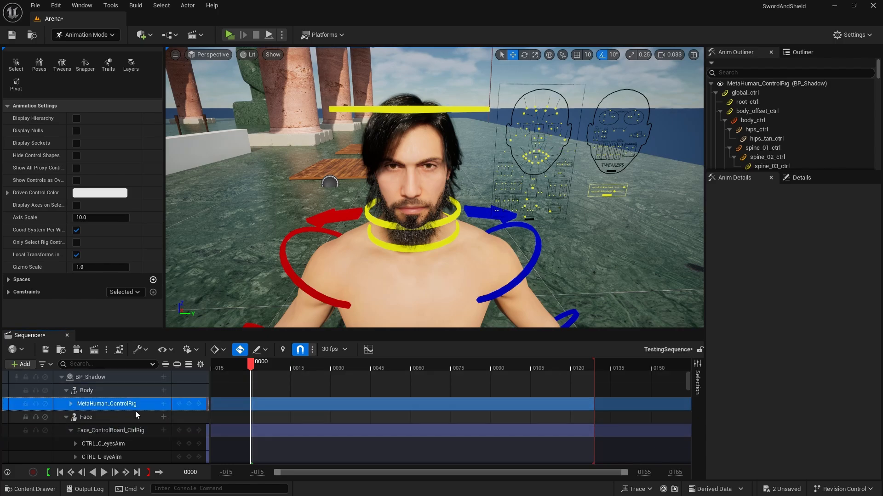
mouse_move(187, 391)
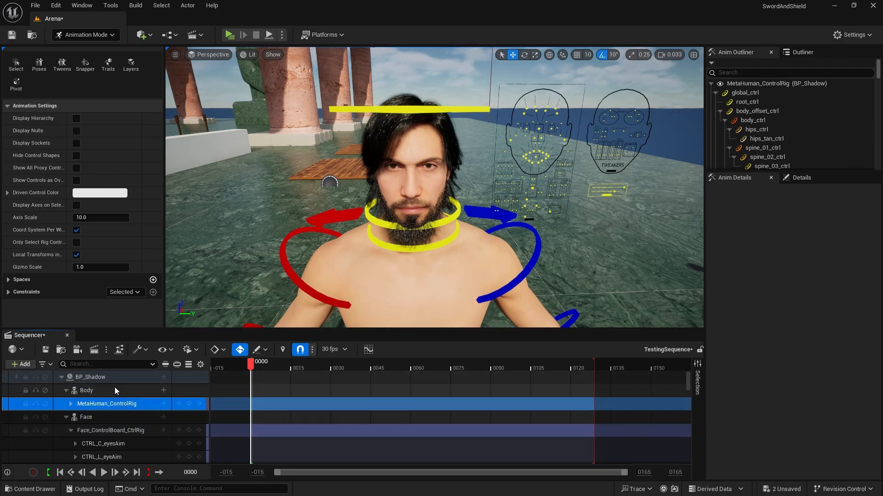
click(86, 403)
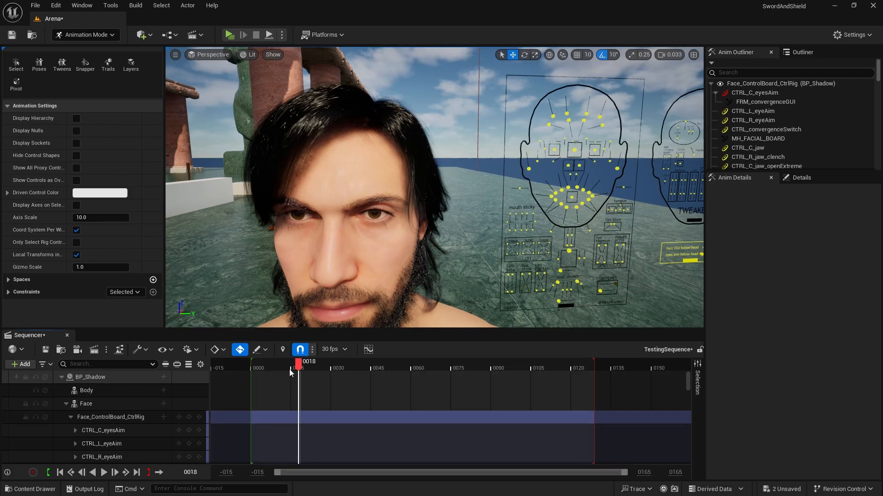
- Key both eye_blink controls at frames 0, 30, 45 and 60, ending with eyes closed
click(59, 473)
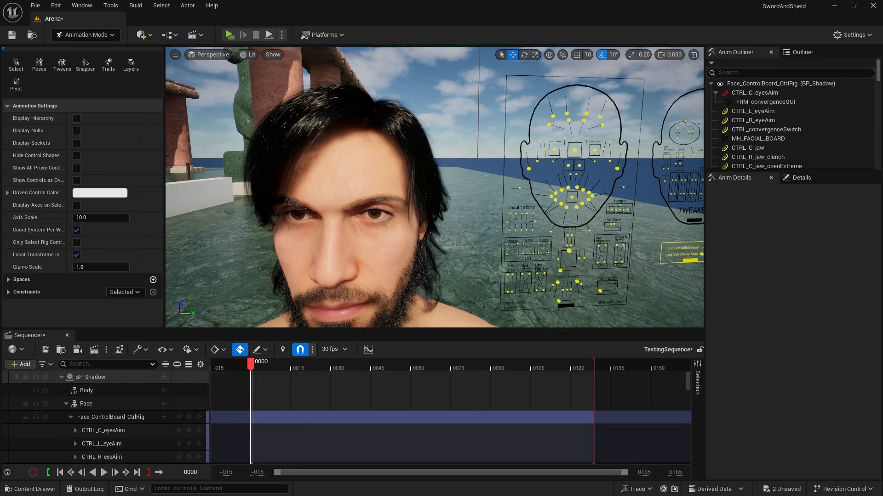
click(104, 424)
text(blink)
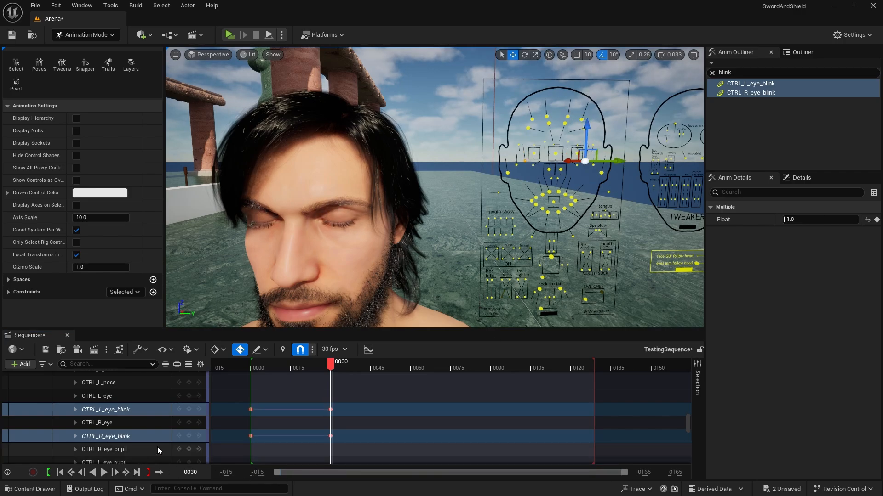
click(239, 349)
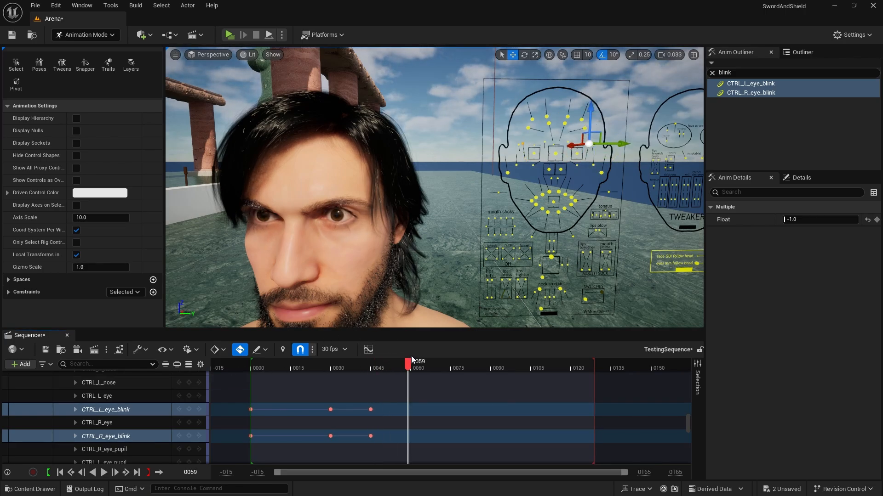
click(409, 364)
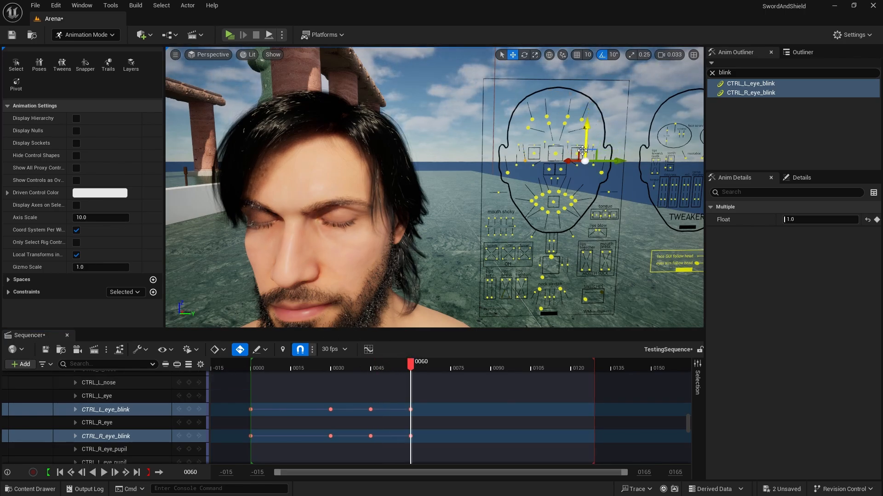
click(148, 473)
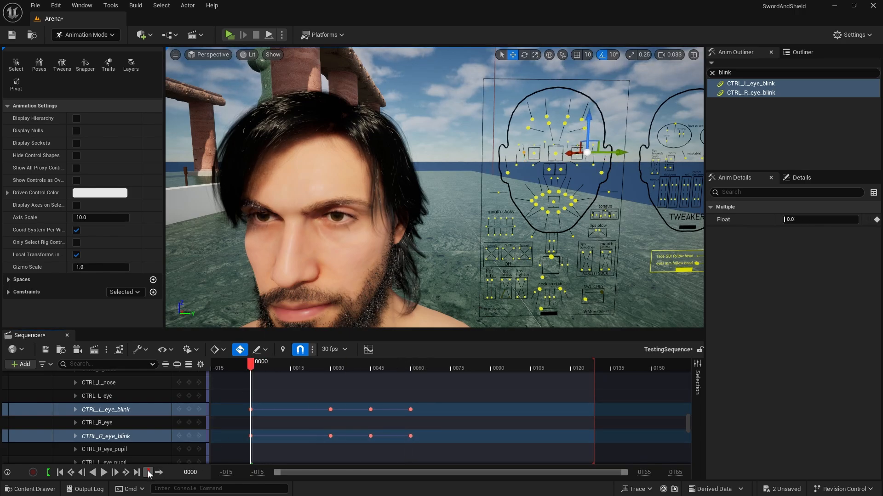
- Keep only the frame-0 closed-eye blink key and end playback around frame 15
click(104, 473)
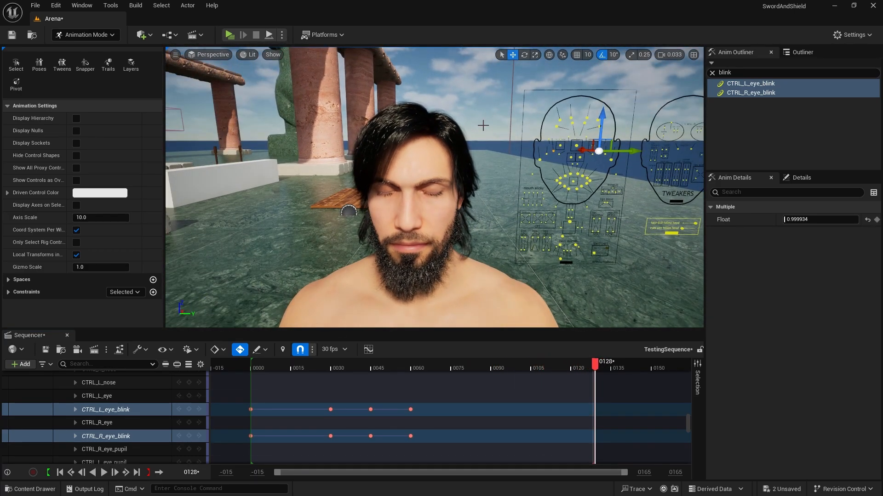
mouse_move(352, 236)
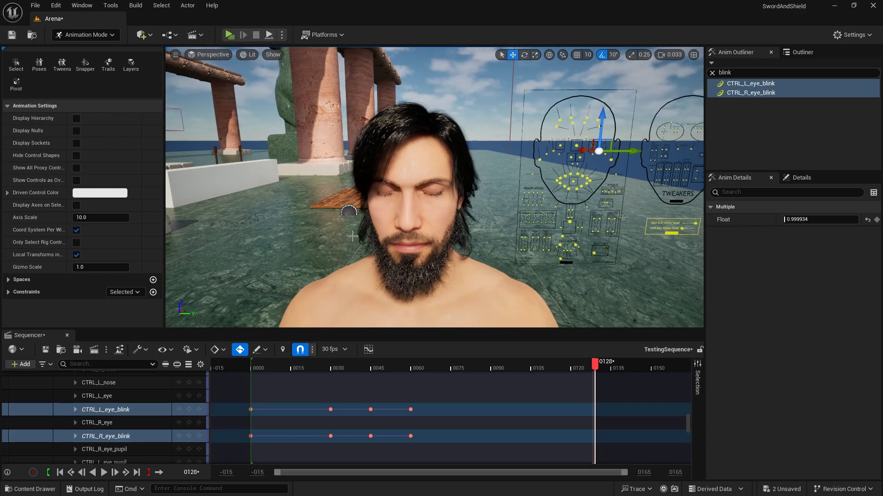
mouse_move(468, 105)
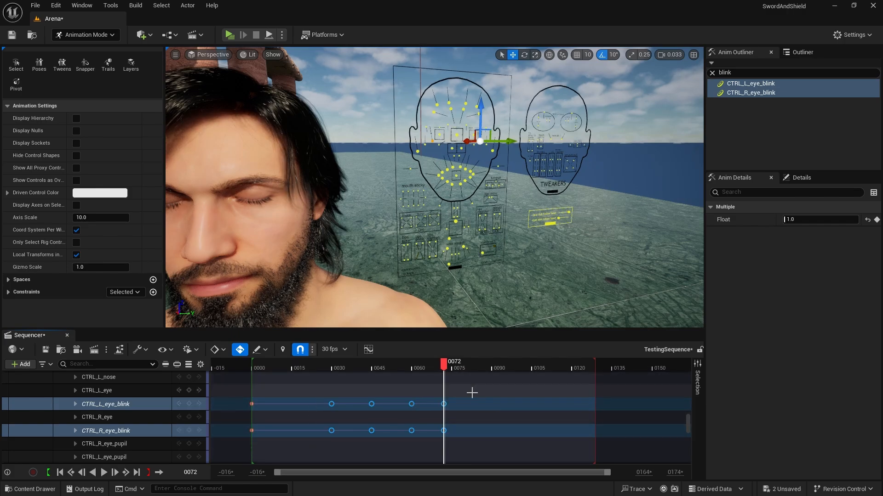
click(262, 368)
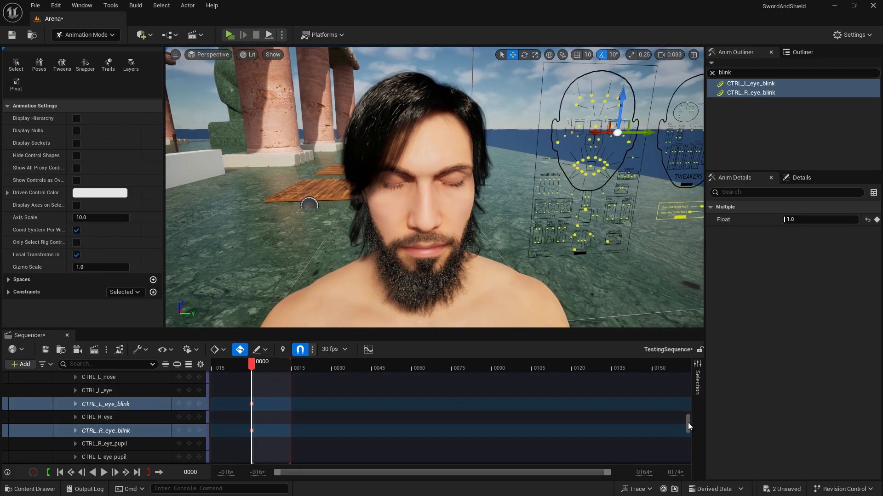
- Bake the Face track into a Face_Sleep animation sequence in ThirdPerson/Animation
right_click(87, 404)
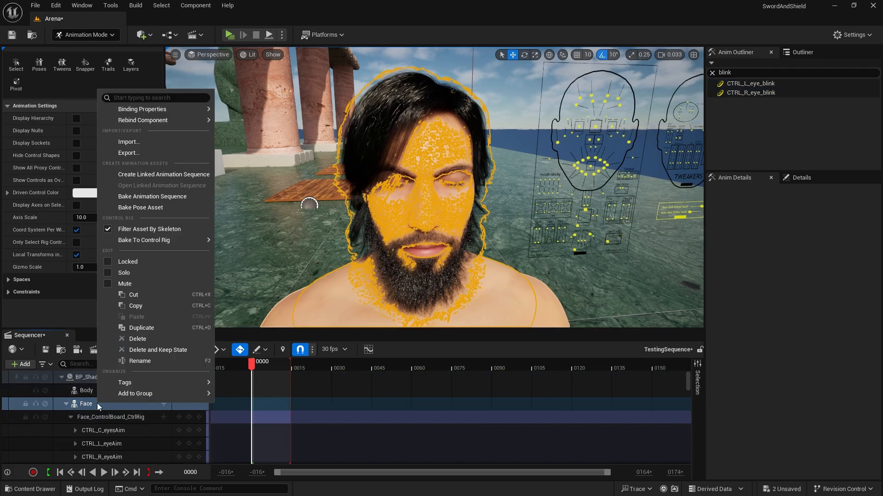
mouse_move(152, 197)
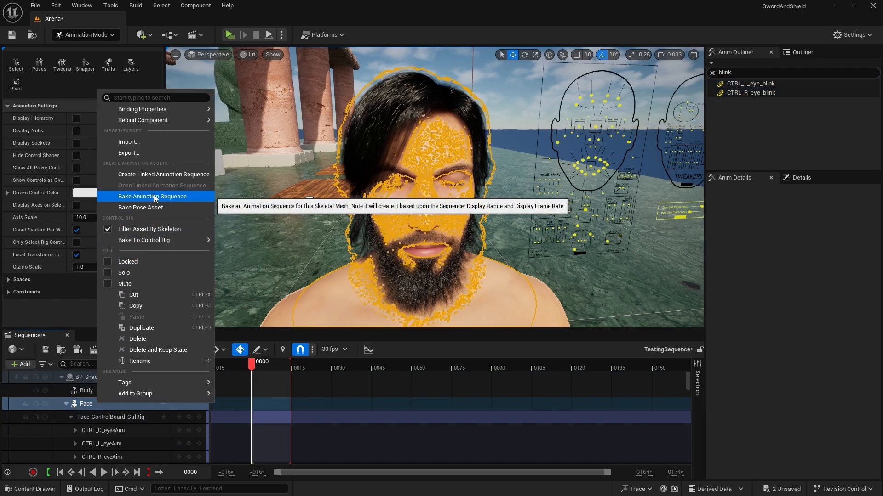
click(153, 196)
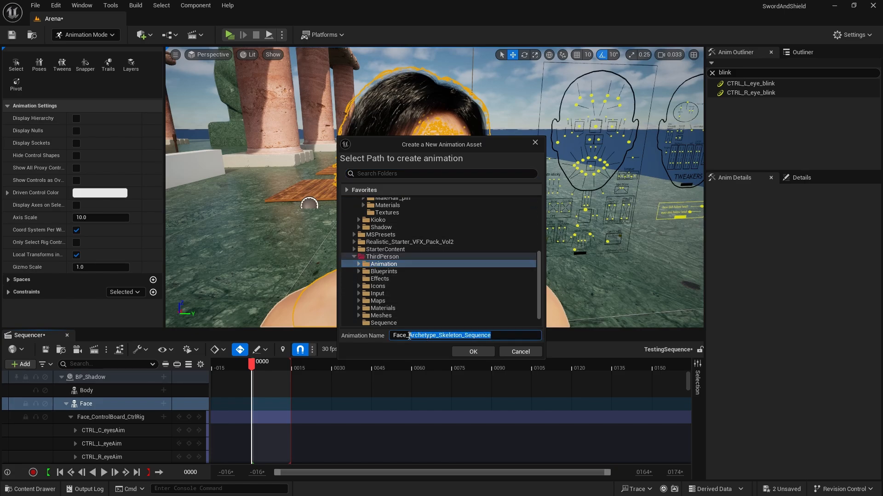
text(Face_Sleep)
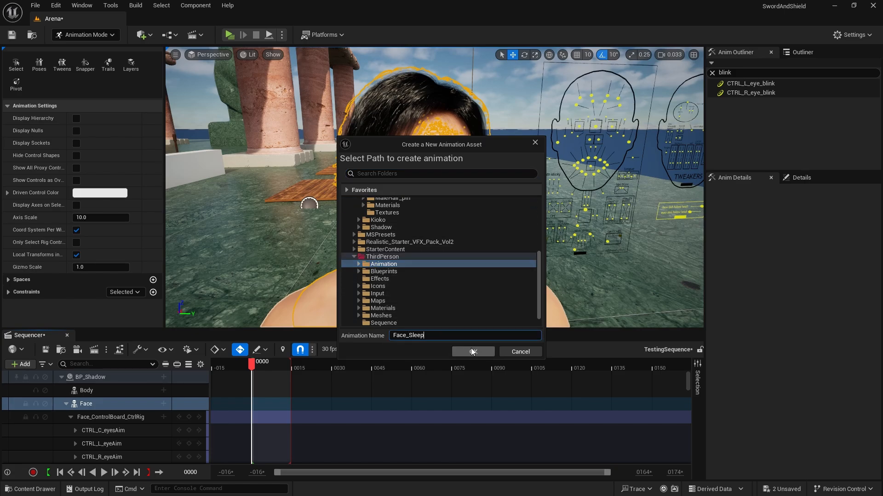
click(472, 351)
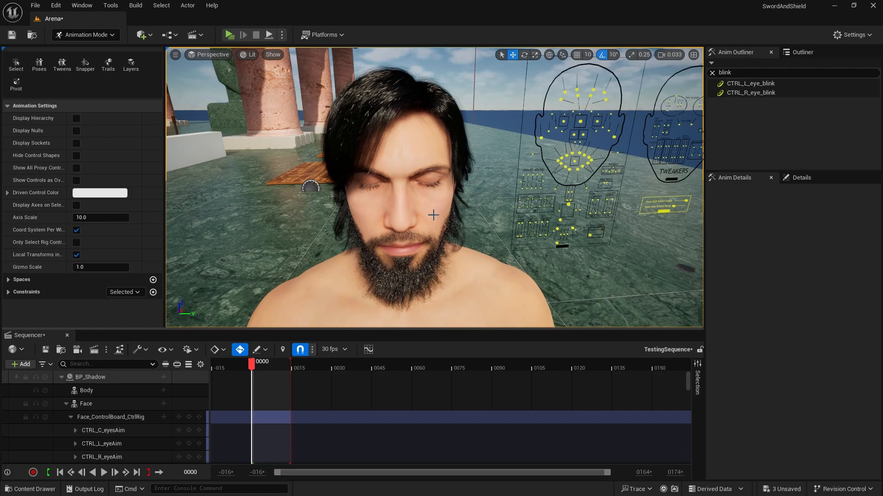
mouse_move(443, 222)
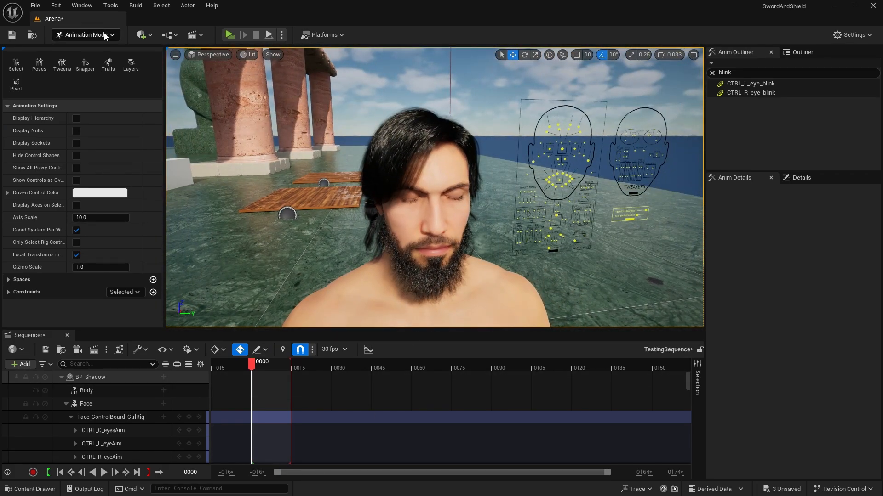
mouse_move(101, 88)
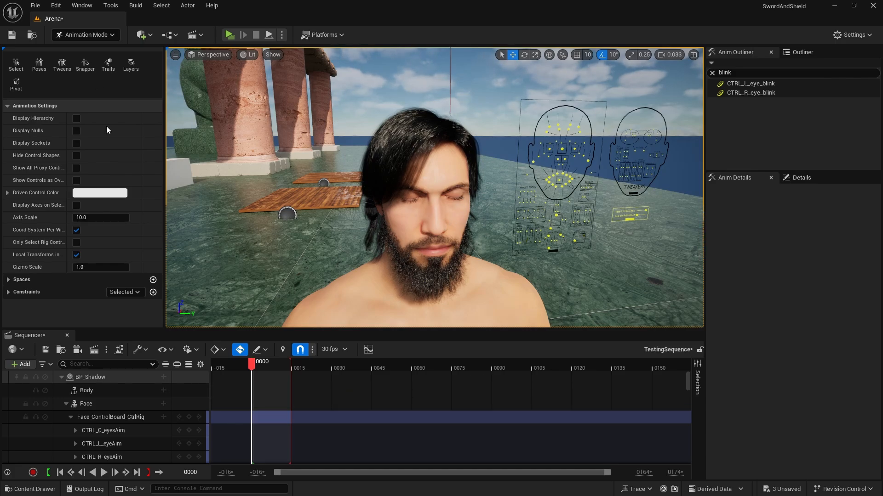
mouse_move(38, 62)
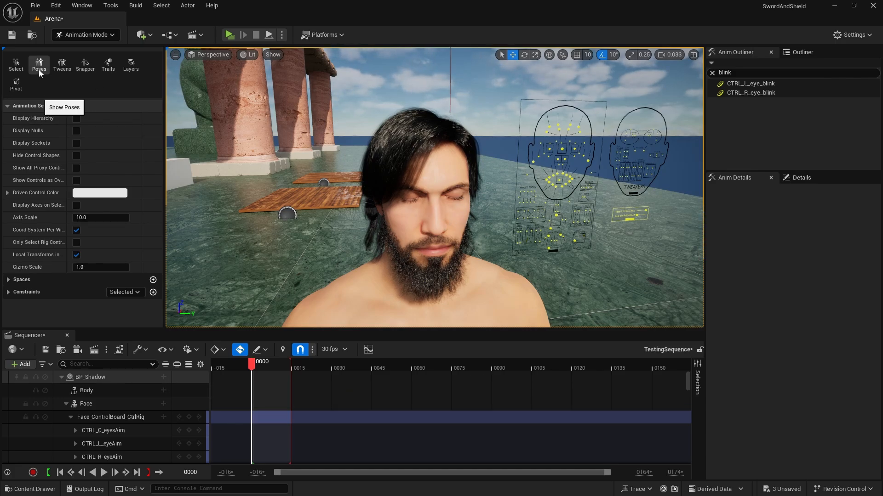
- Point the Control Rig Pose library at the MetaHumans folder with Common, Kioko and Shadow
click(39, 64)
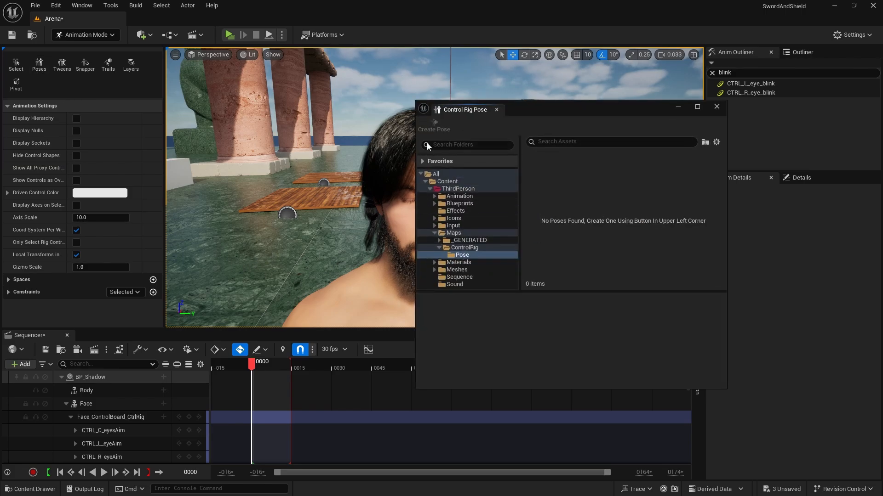
click(422, 174)
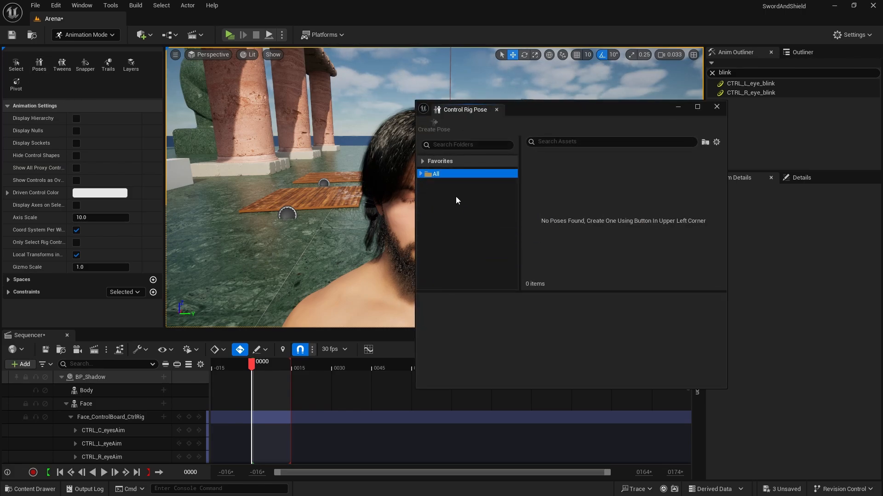
mouse_move(440, 184)
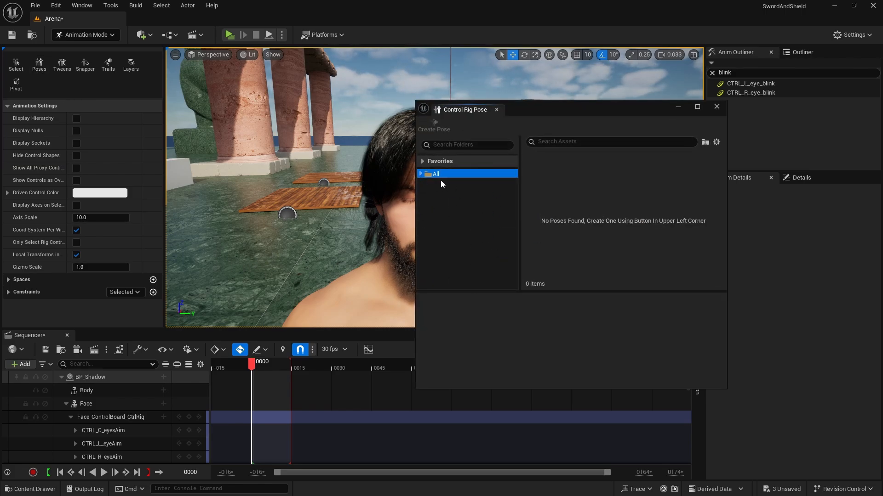
click(433, 126)
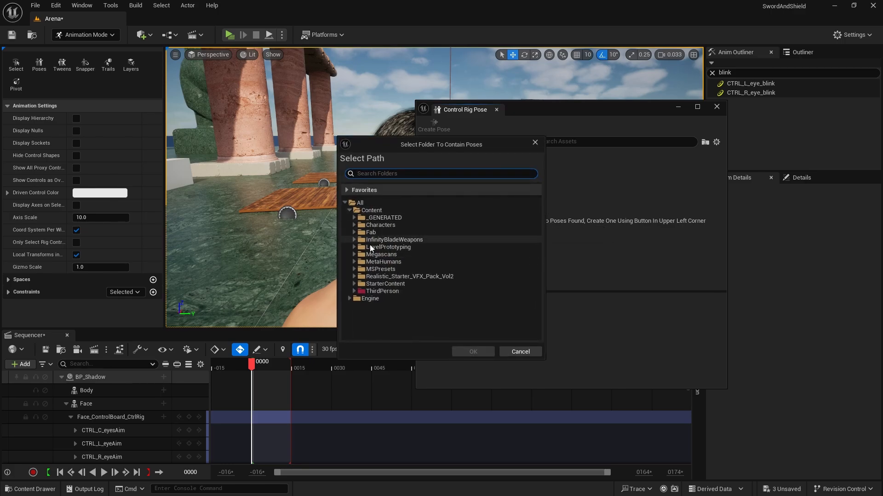
click(383, 262)
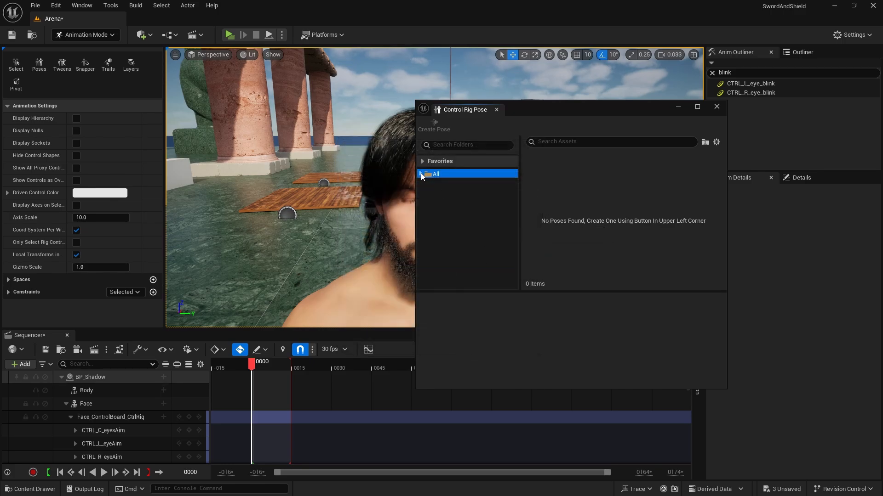
click(422, 173)
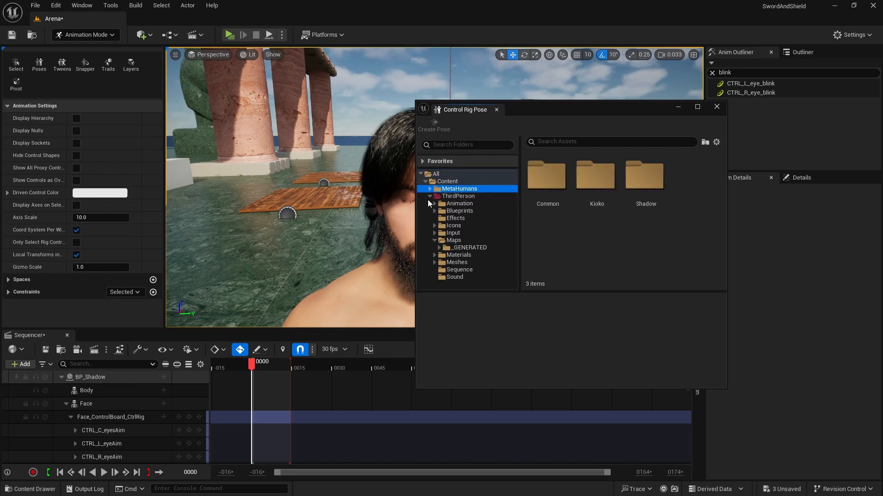
- Browse Common > PoseLibrary > Face and look through the Expressions poses
click(460, 189)
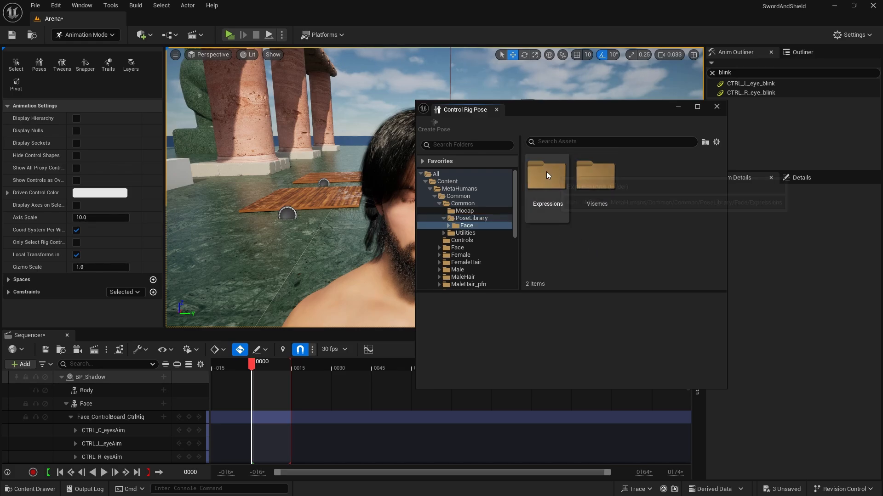
mouse_move(602, 225)
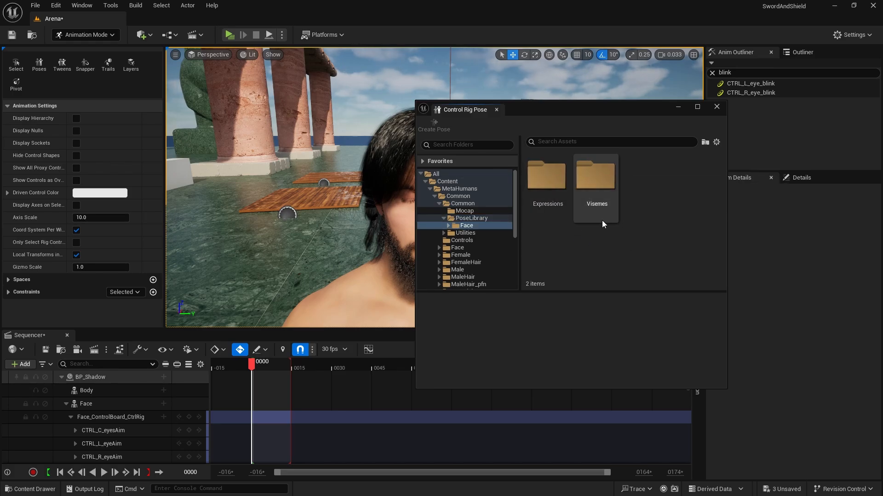
click(596, 174)
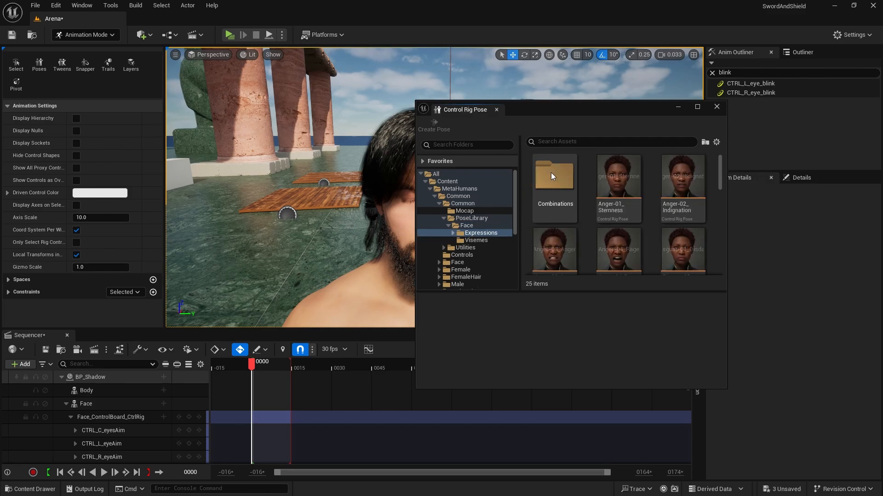
scroll(down, 3)
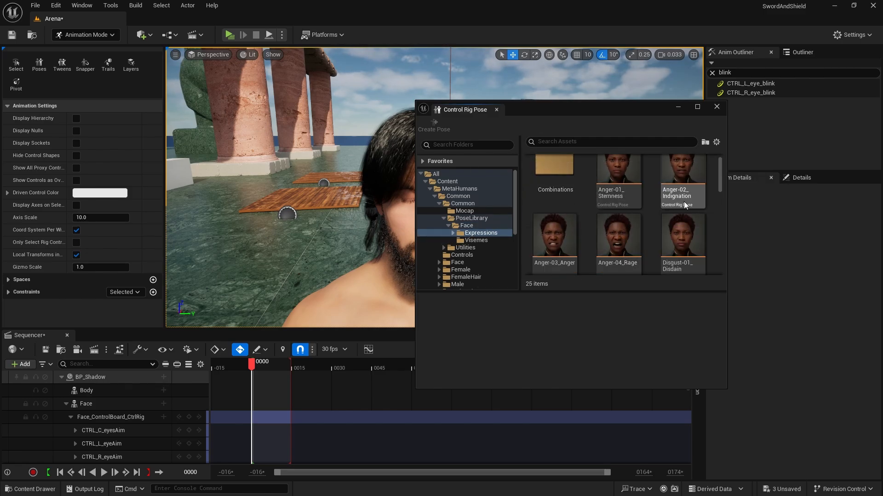
scroll(down, 3)
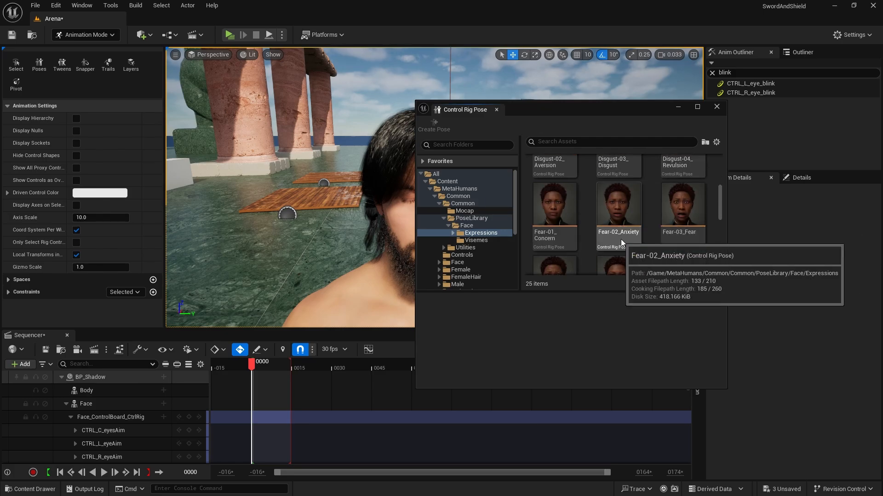
scroll(up, 3)
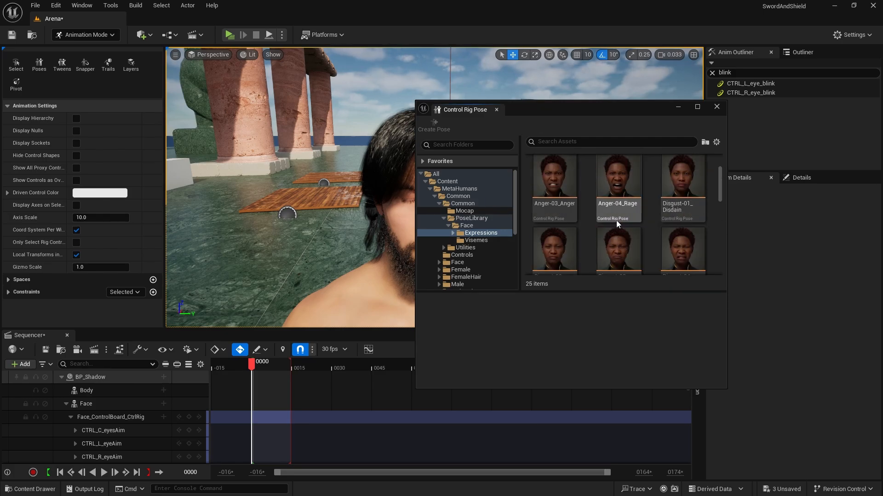
- Review the Visemes mouth shapes, then return to the Expressions folder
click(475, 240)
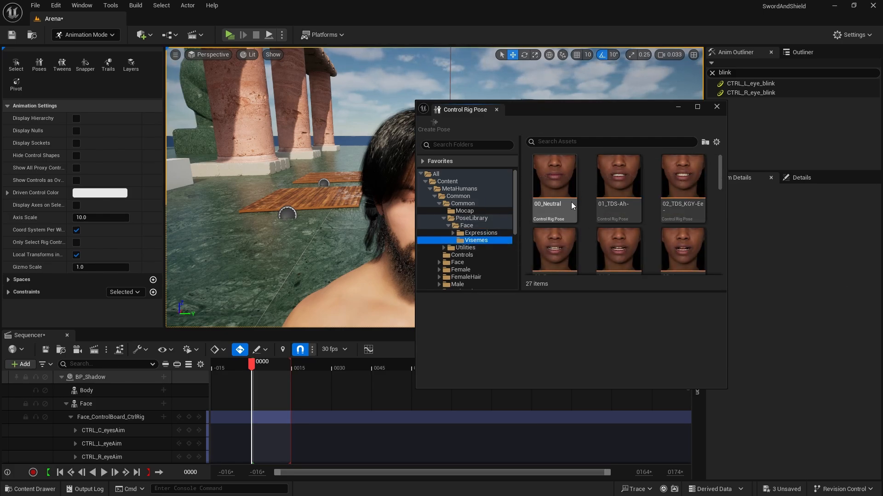
mouse_move(557, 175)
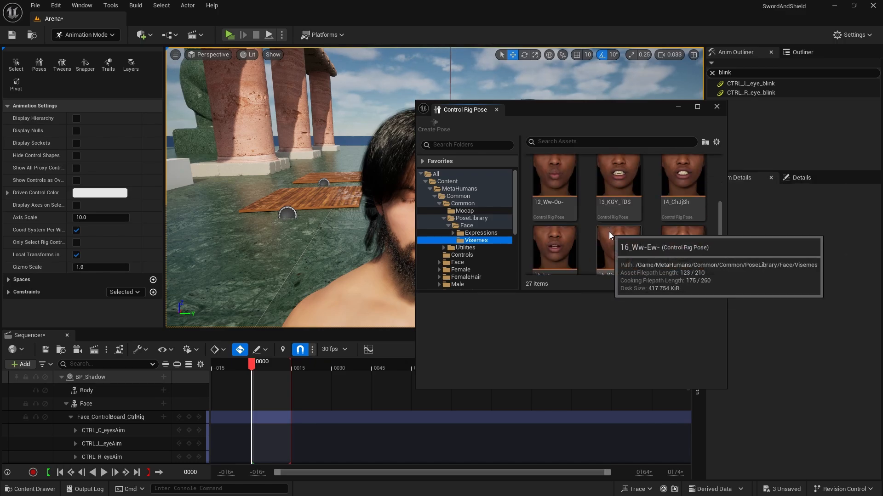
scroll(up, 3)
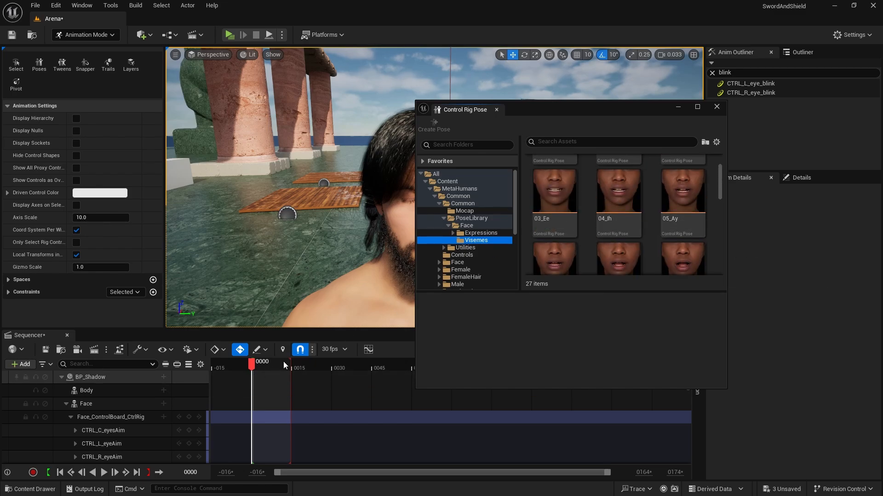
mouse_move(247, 372)
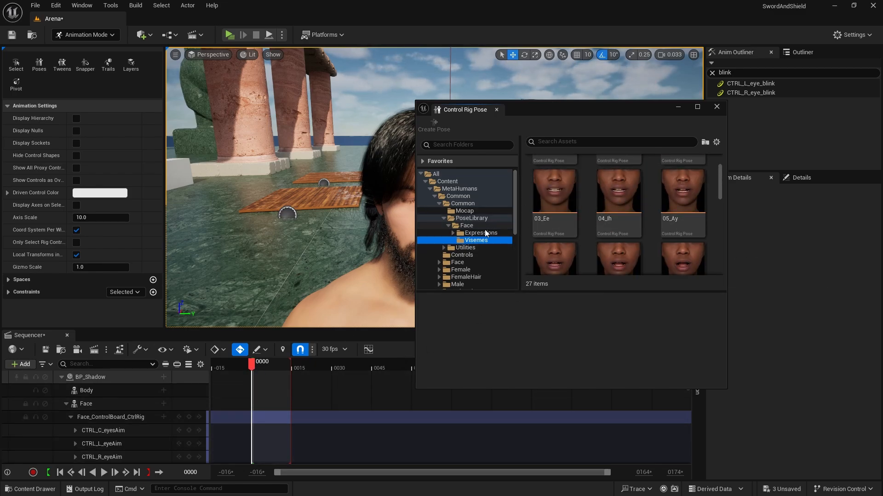
click(480, 232)
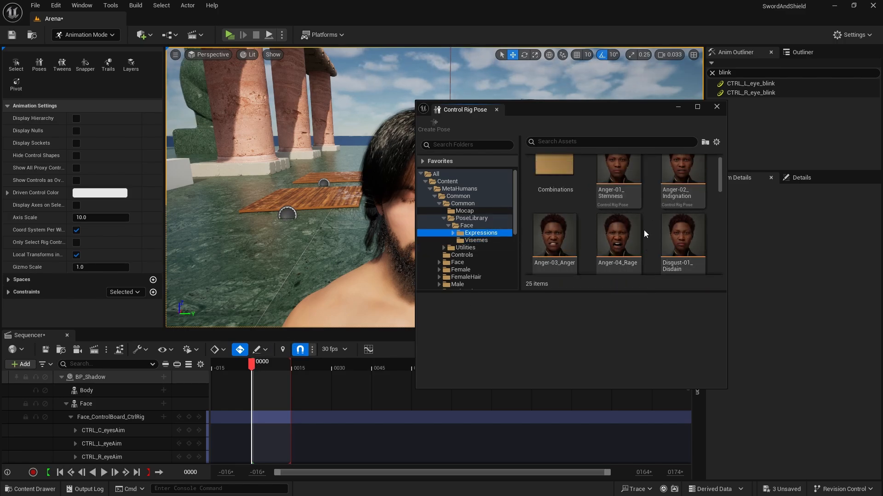
- Paste Anger-04_Rage with Key enabled onto all its face controls at frame 0
click(617, 233)
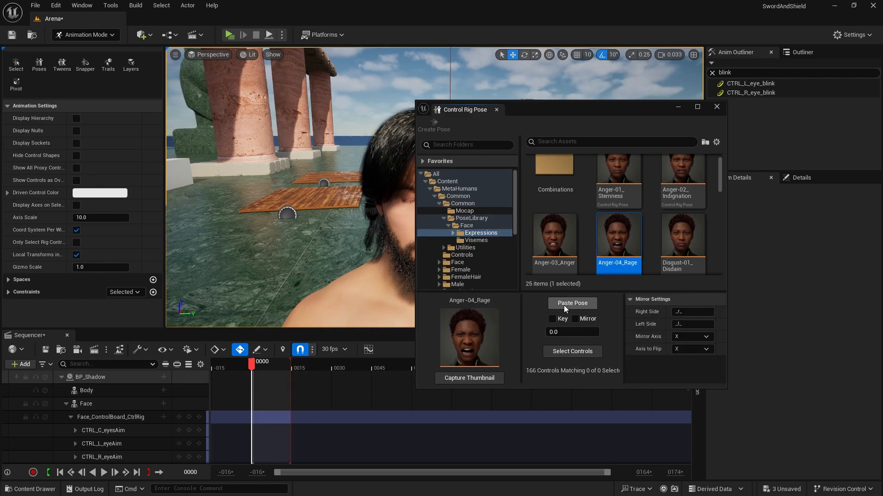
click(553, 319)
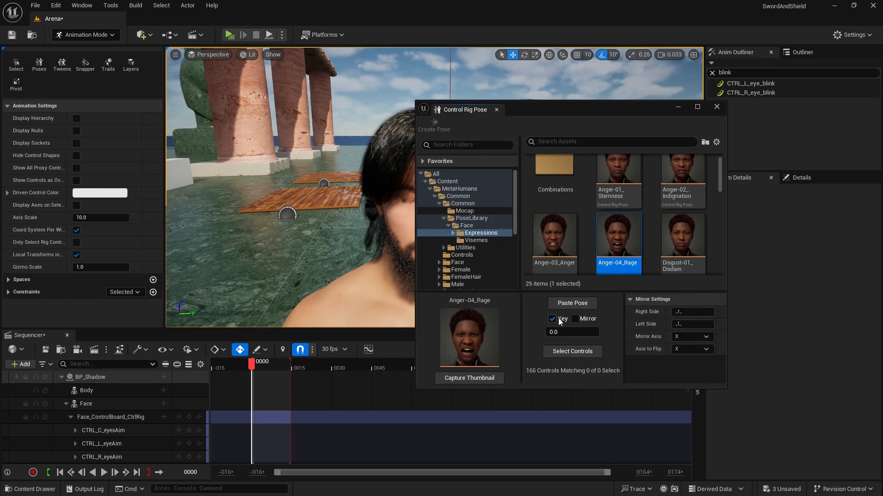
click(571, 351)
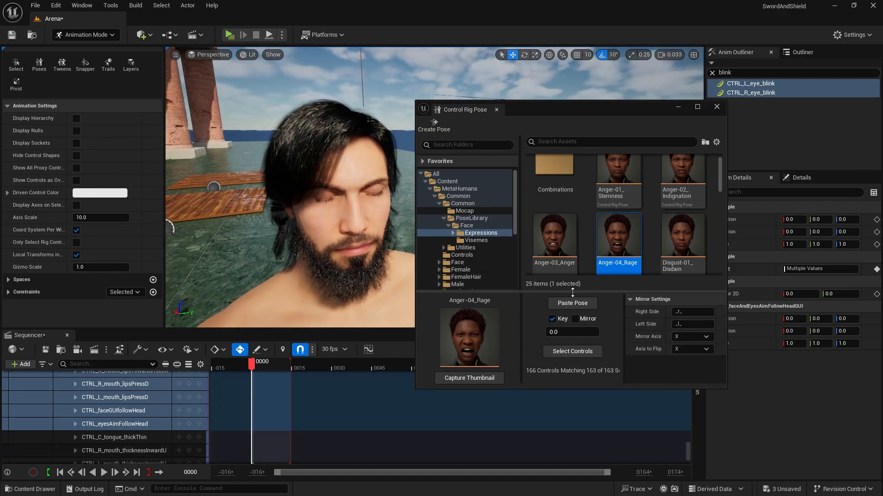
click(571, 302)
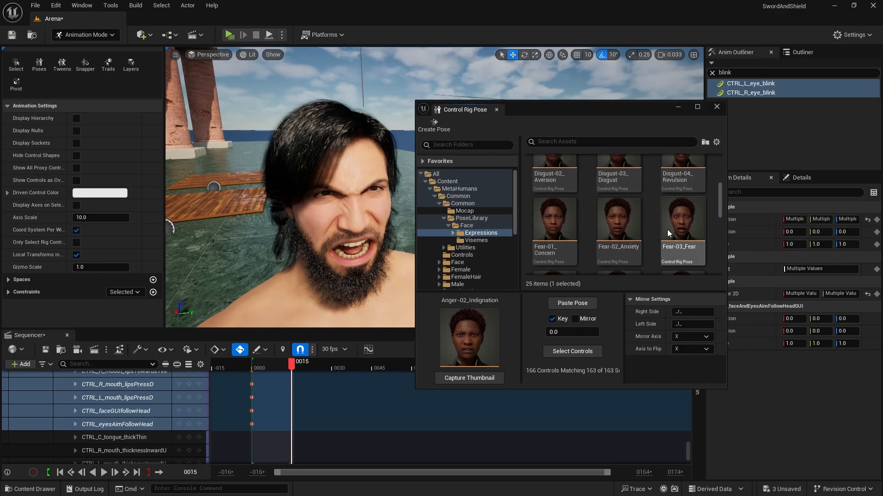
- Paste Fear-04_Terror as keys at frame 15 and scrub through the result
scroll(down, 3)
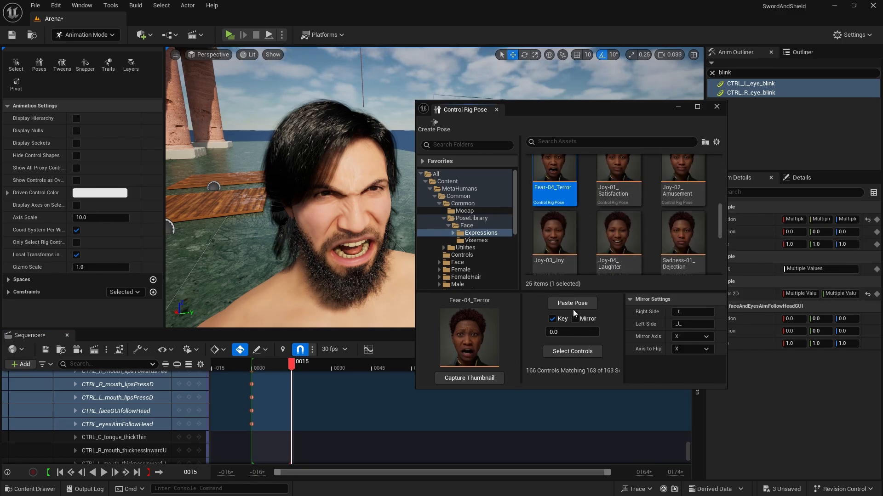
click(572, 303)
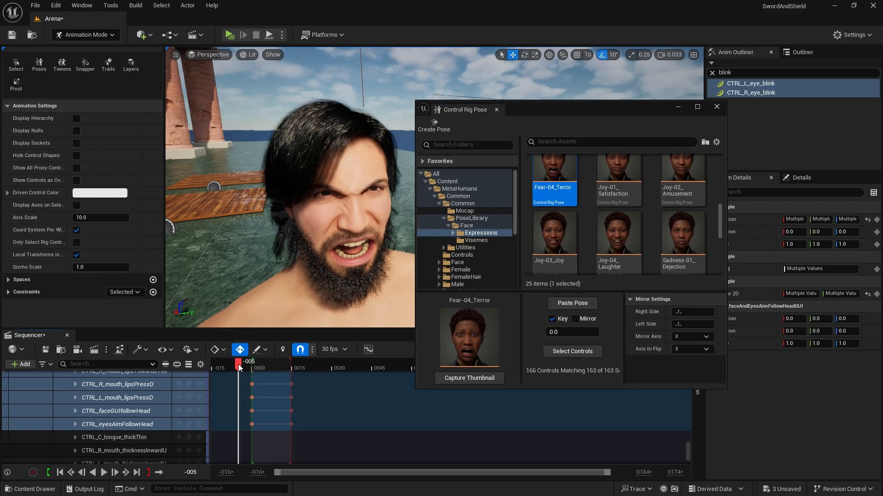
click(104, 473)
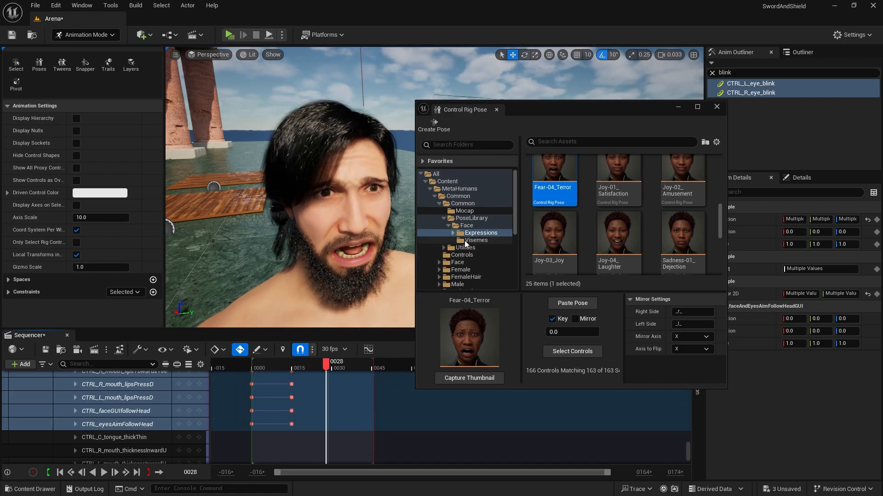
- Apply the 16_Ww-Ew- viseme pose from the Visemes library and preview the facial animation playback
click(475, 240)
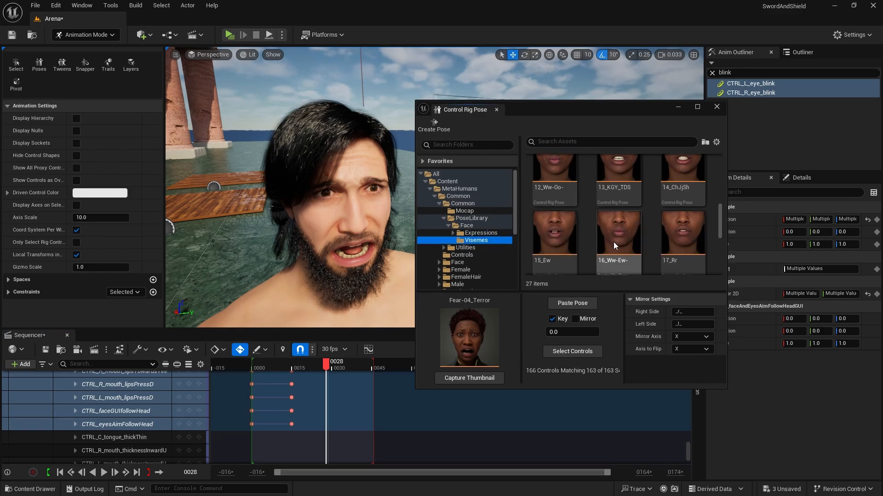
click(617, 233)
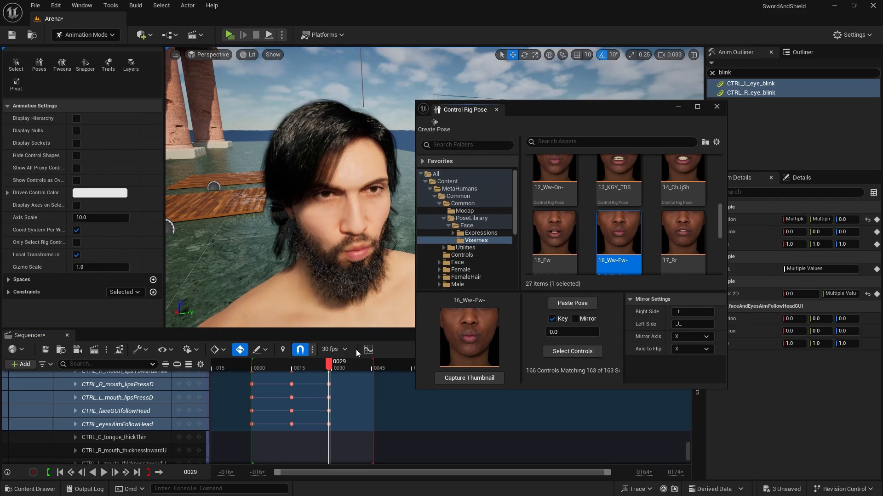
click(103, 473)
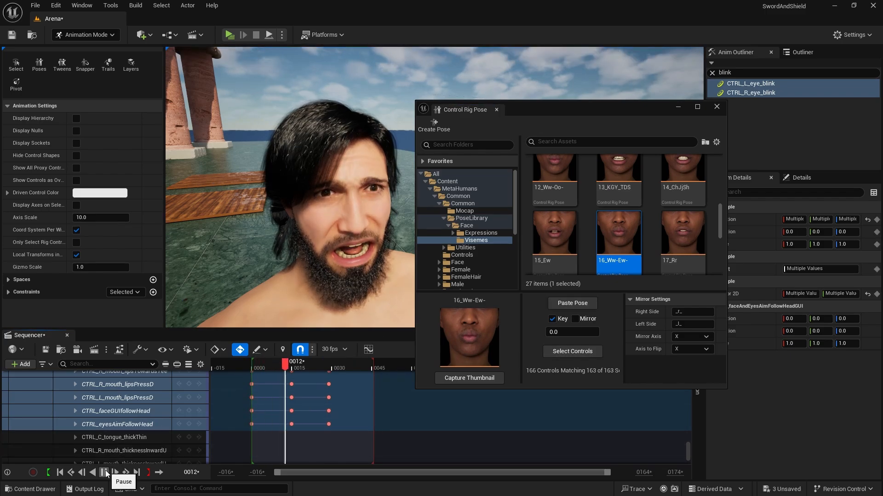
click(103, 472)
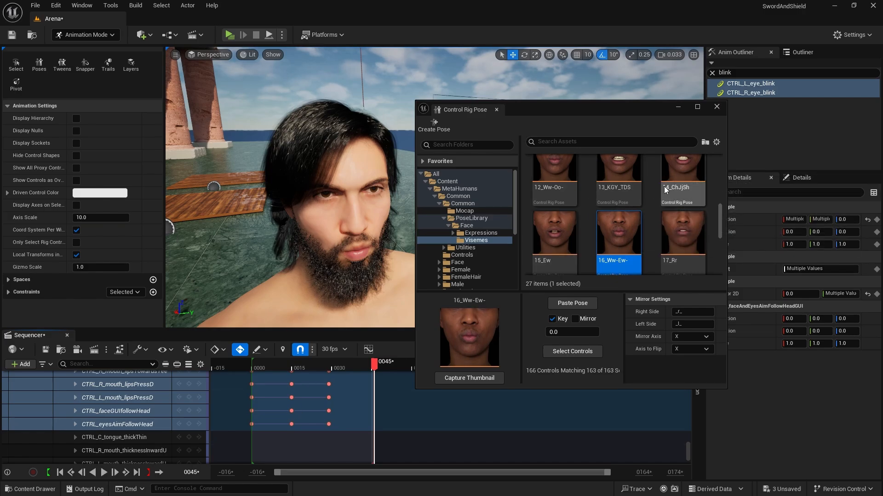
- Key the 00_Neutral viseme pose at frame 45, then close the Control Rig Pose window
scroll(up, 3)
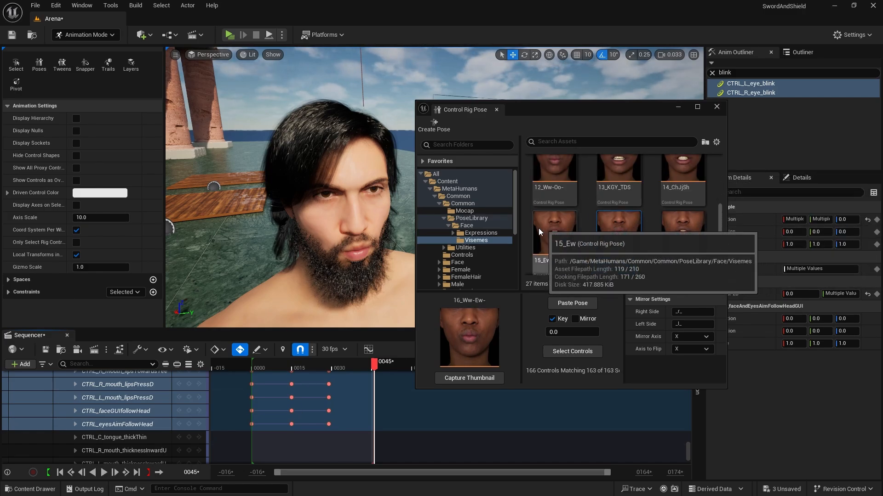
click(617, 175)
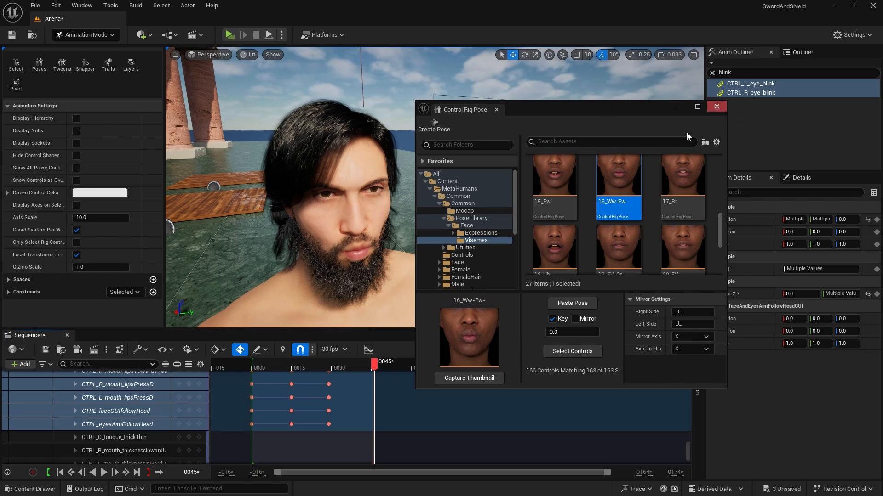
click(375, 366)
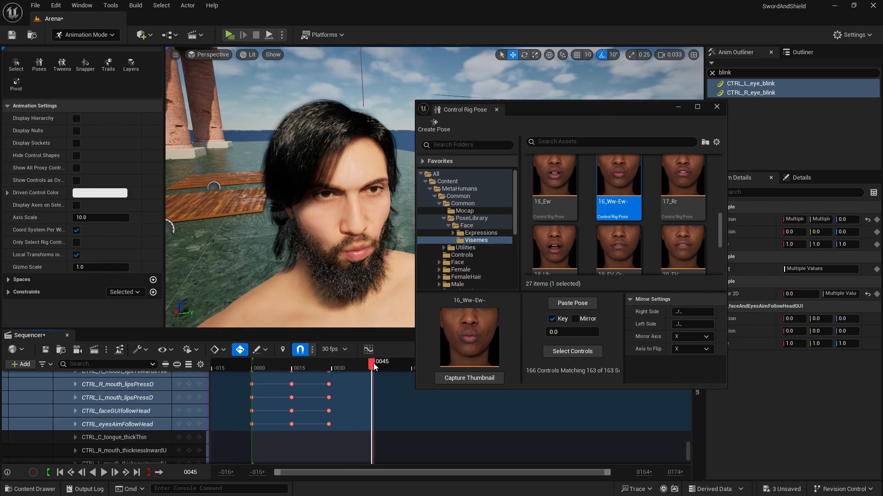
scroll(up, 3)
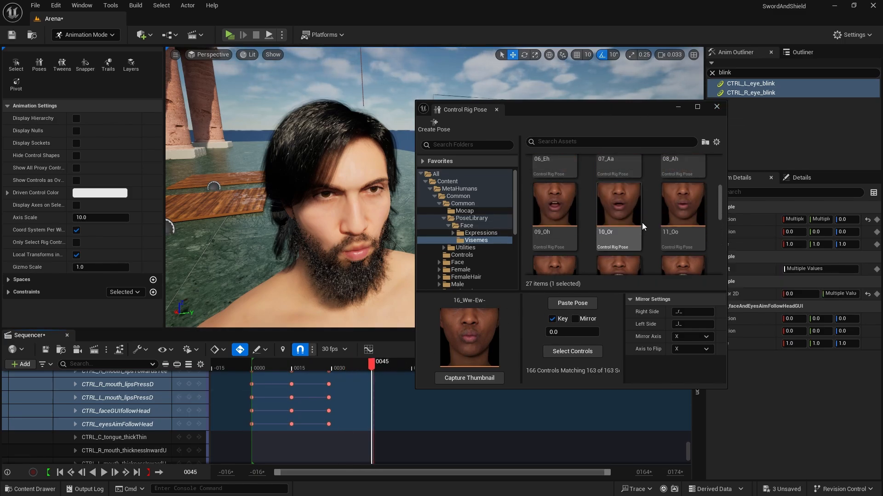
scroll(up, 3)
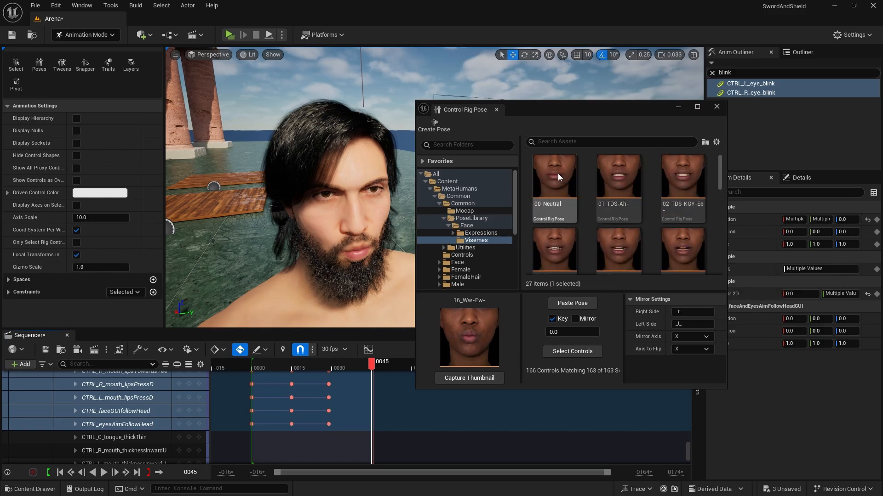
click(554, 177)
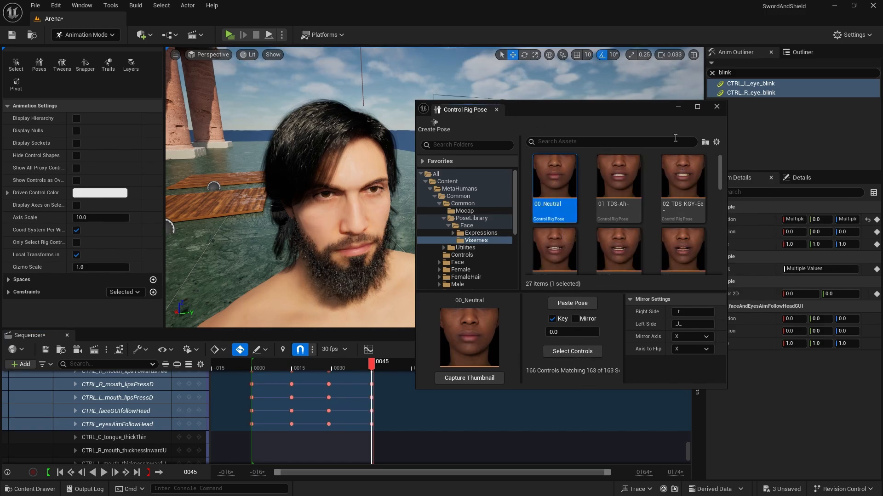
click(716, 107)
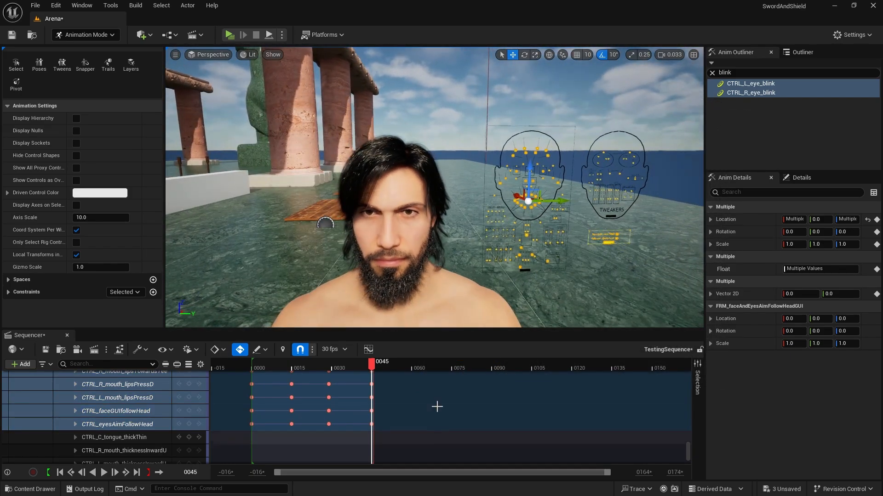
- Create a new pose asset named SleepPose from the selected closed-eye blink controls
click(749, 92)
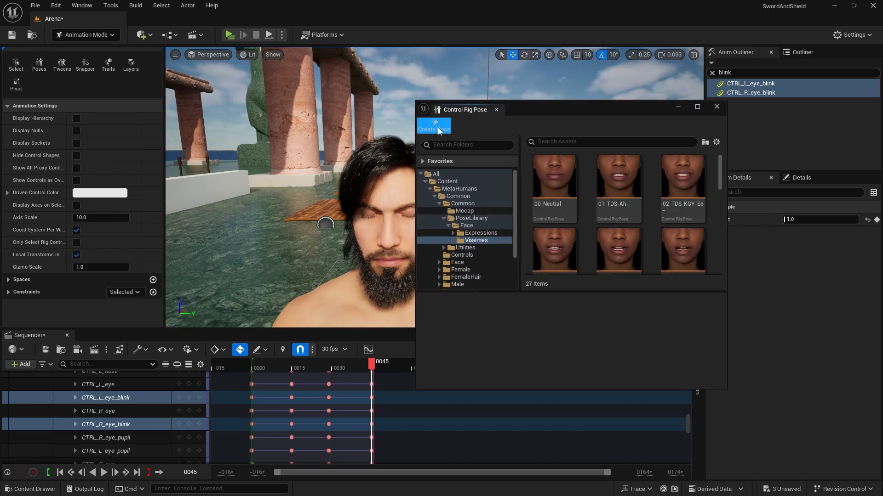
click(433, 126)
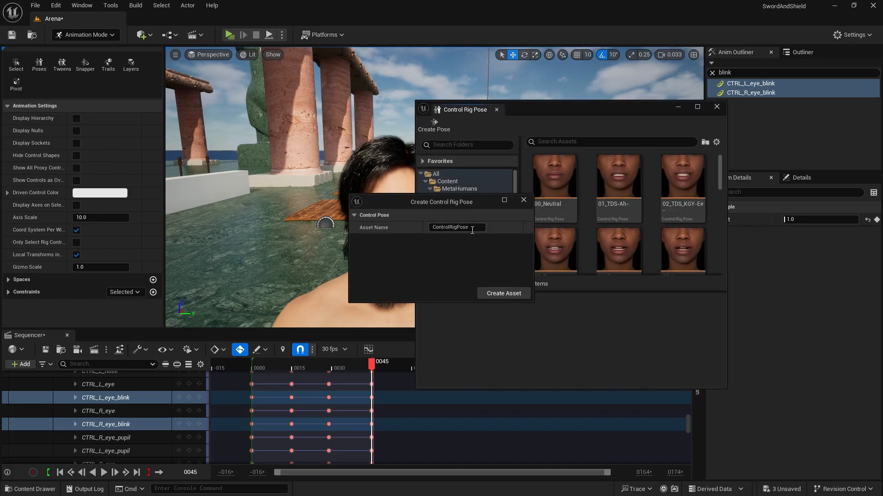
text(SleepPose)
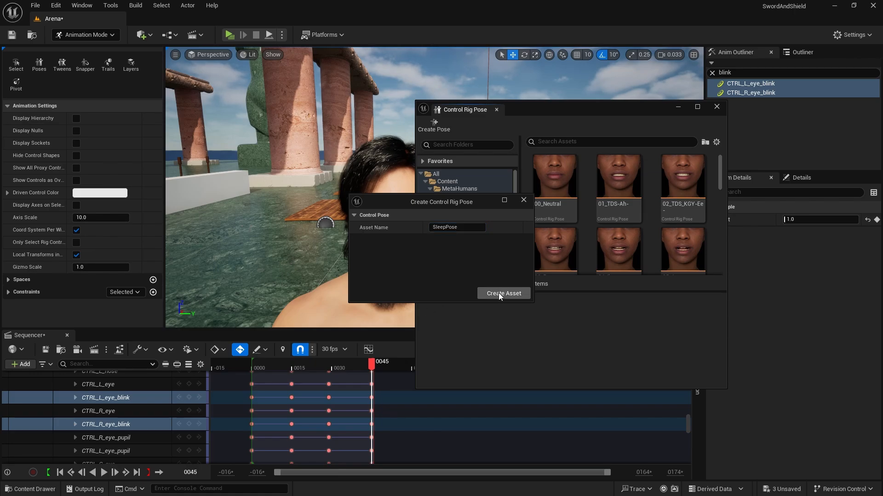
click(502, 293)
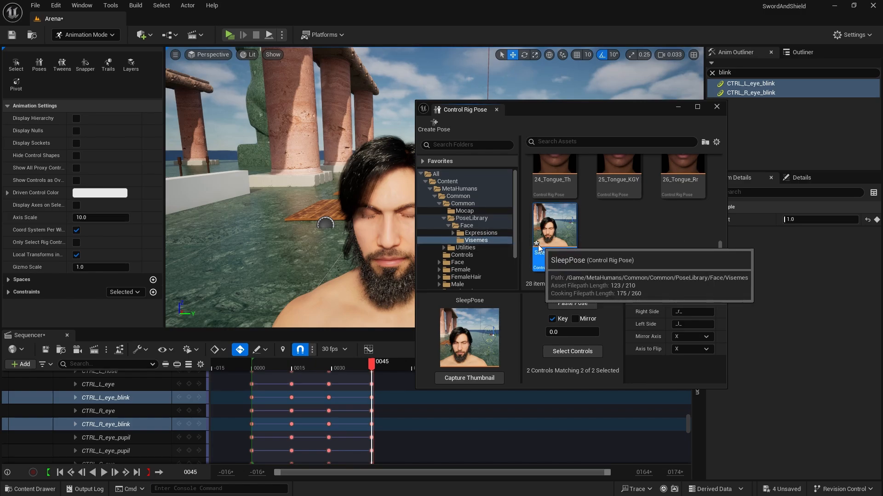
- Select SleepPose's blink controls and paste the pose with a key at frame 7
click(480, 232)
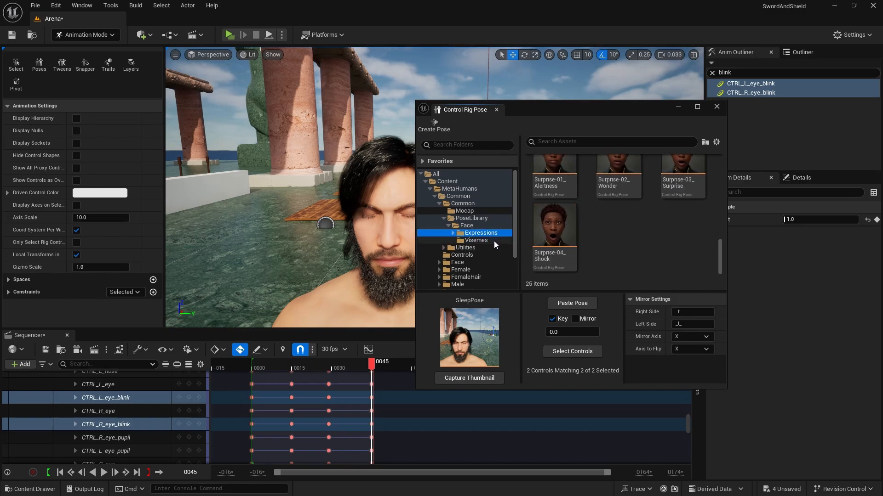
click(476, 240)
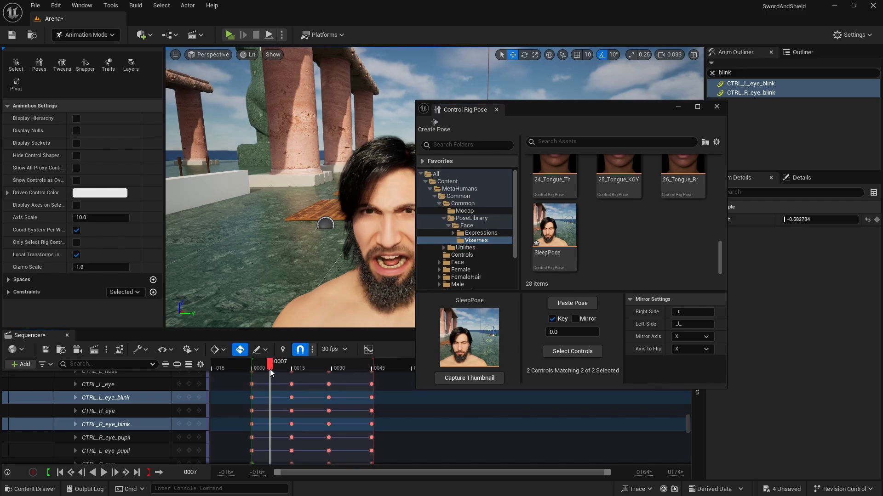
click(554, 226)
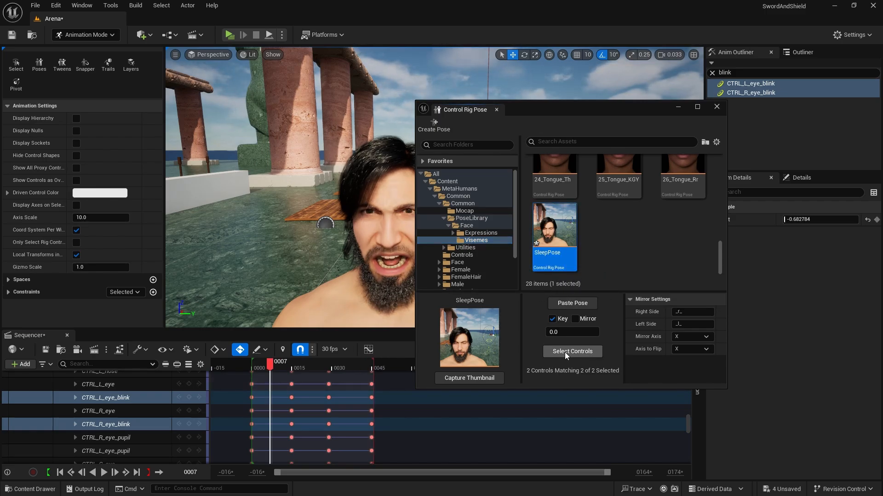
click(572, 351)
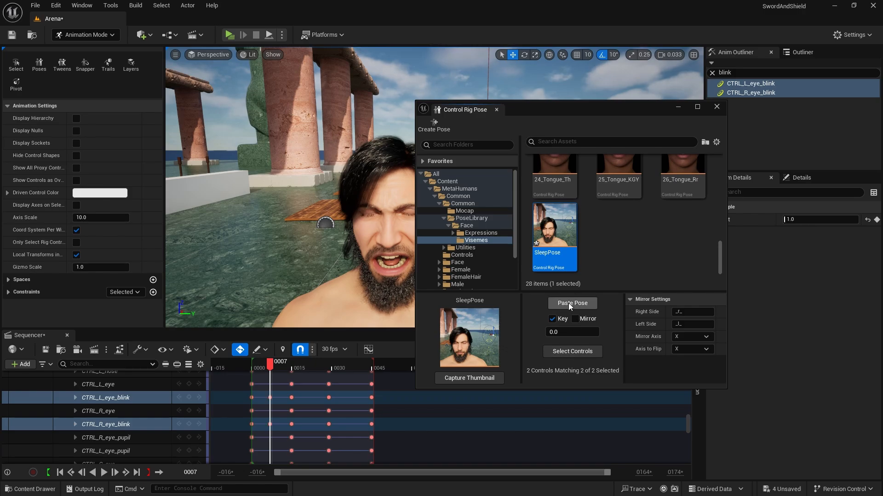
click(572, 303)
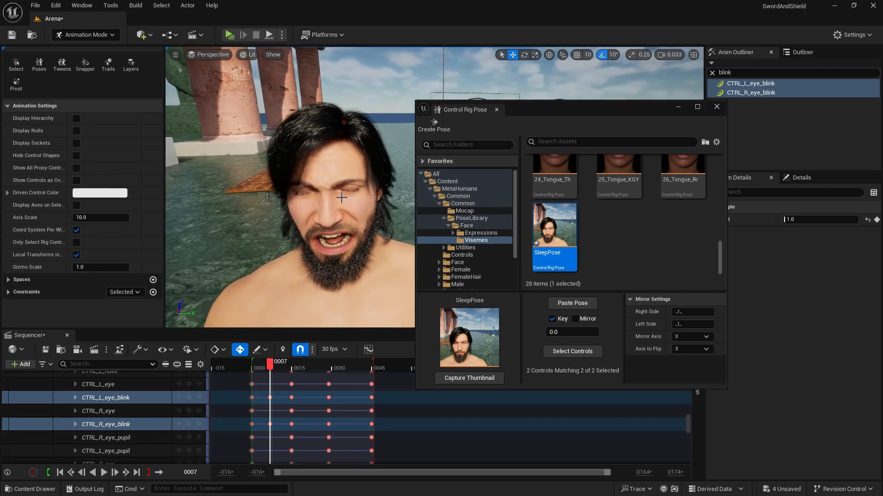
scroll(down, 3)
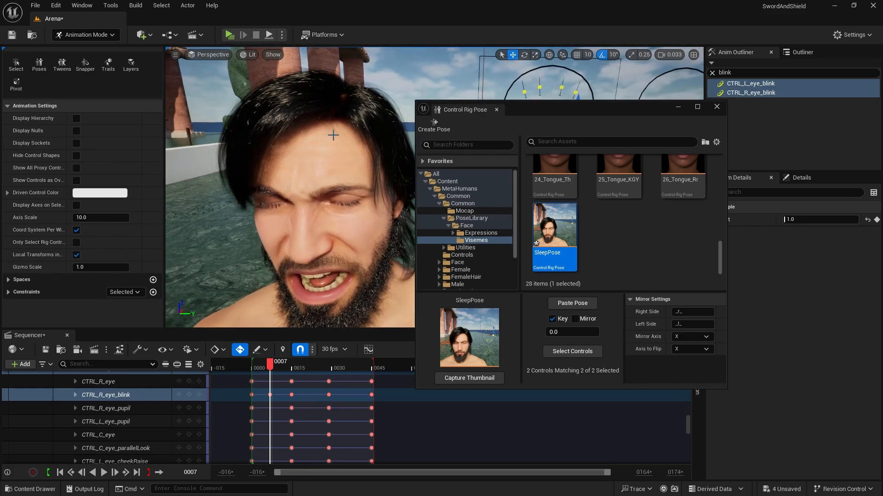
mouse_move(602, 247)
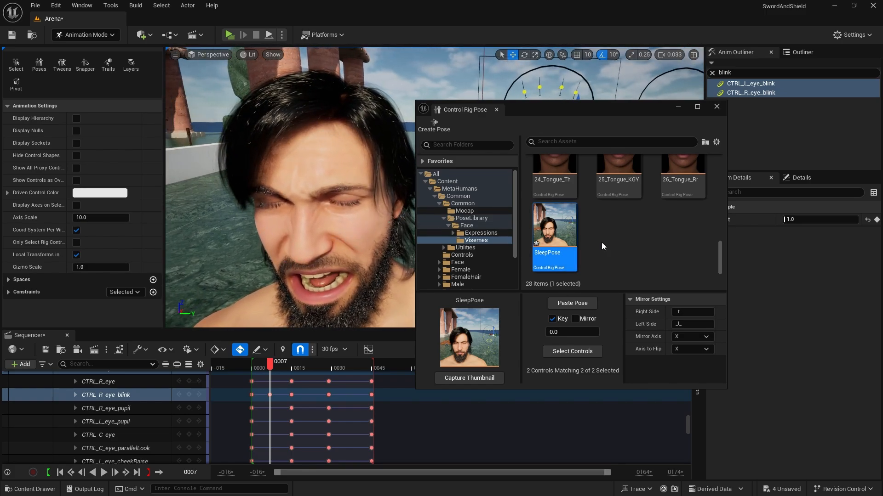
scroll(up, 3)
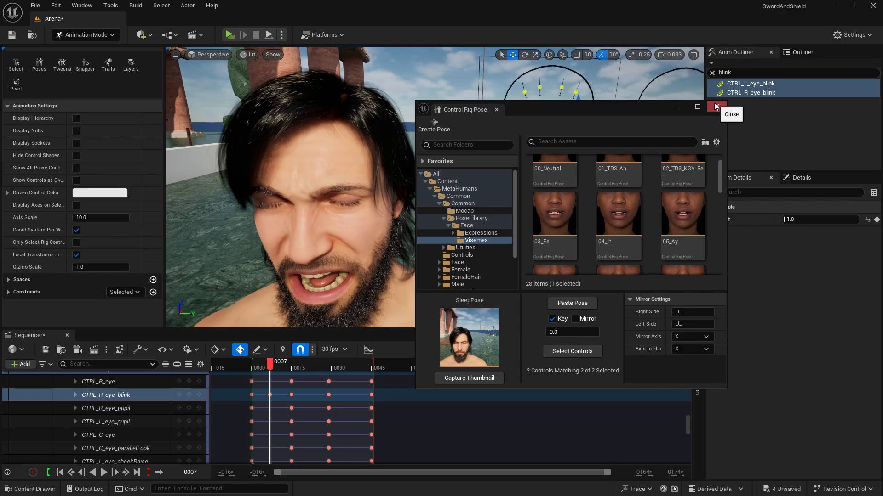
- Close the Control Rig Pose window to return to BP_Shadow in the Arena viewport
click(715, 107)
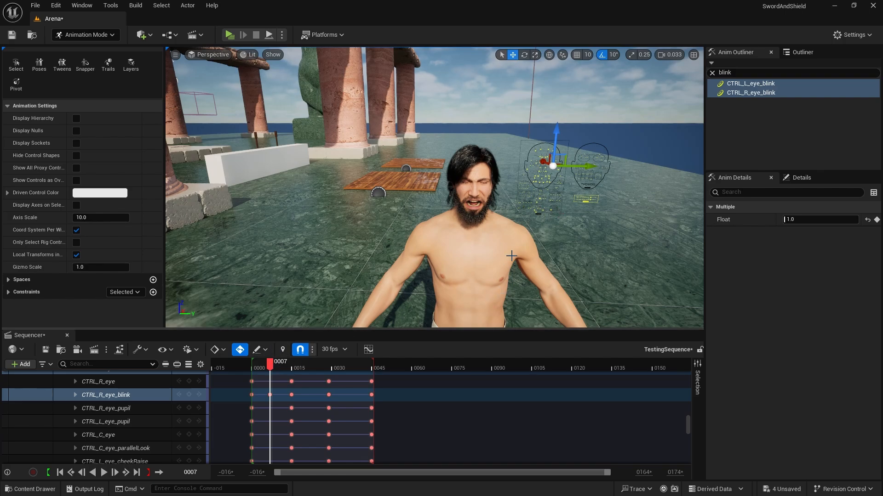
mouse_move(385, 96)
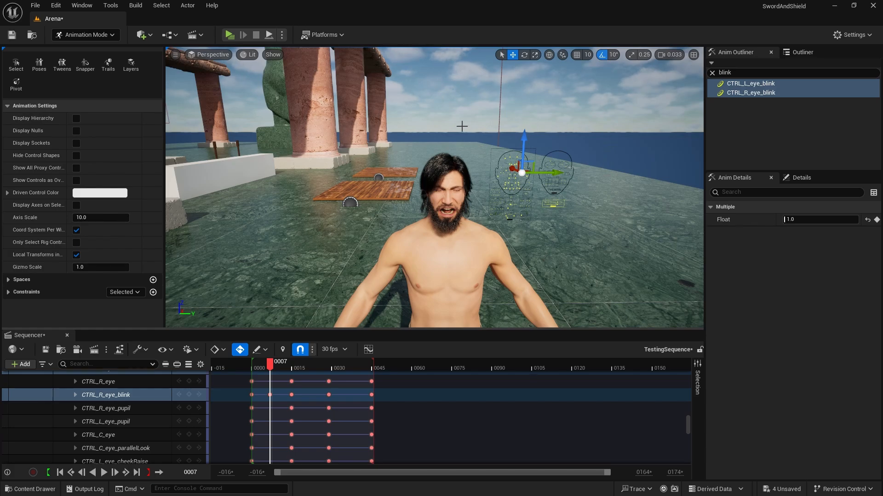
mouse_move(308, 238)
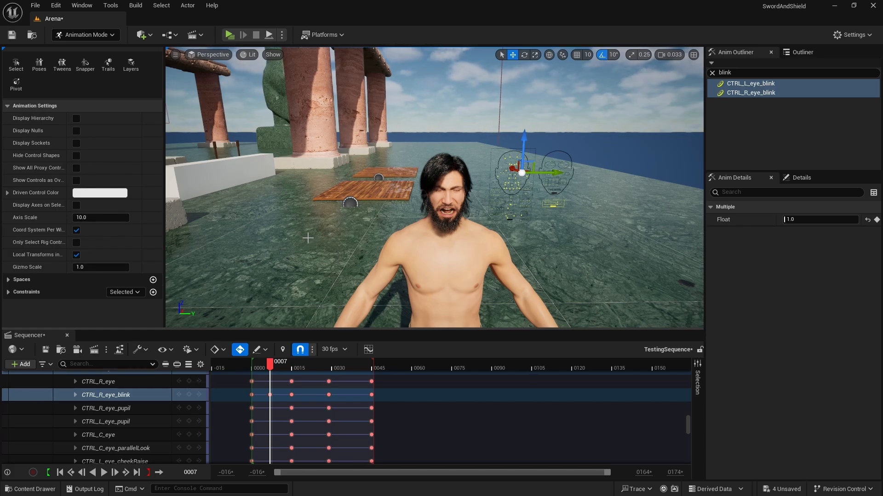
mouse_move(475, 121)
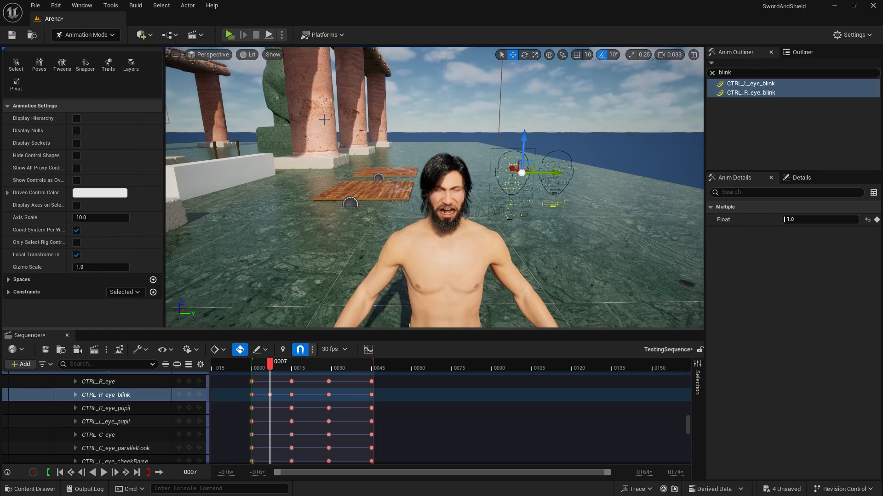
mouse_move(340, 100)
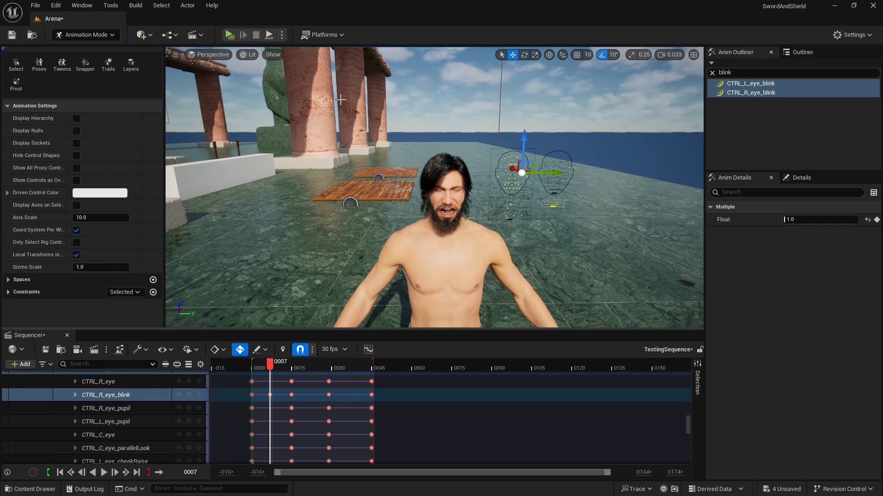
mouse_move(438, 108)
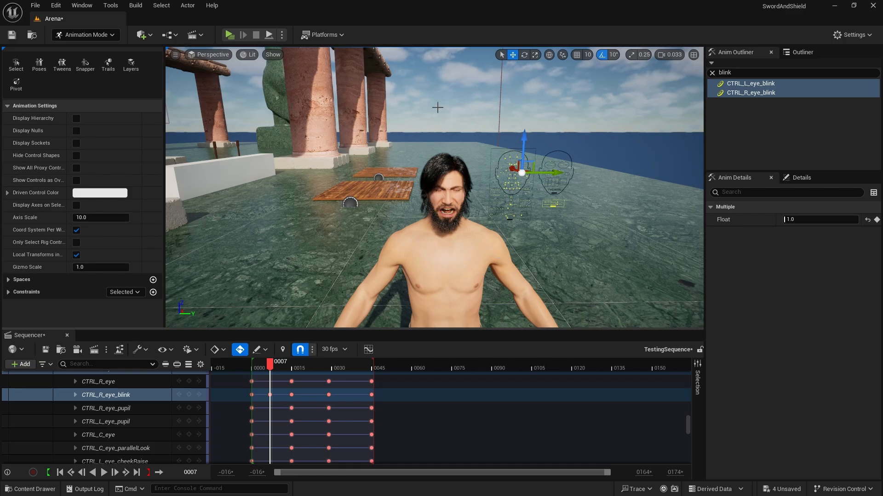
mouse_move(498, 121)
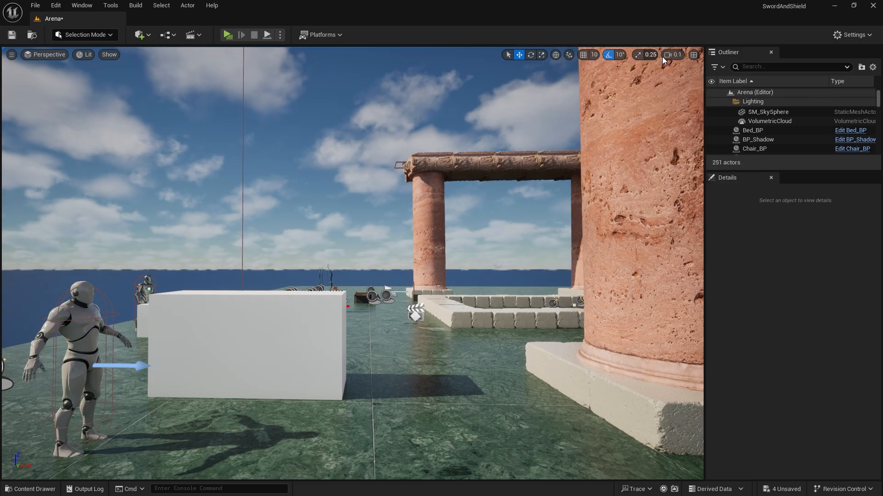
- Navigate the Content Drawer to ThirdPerson > Blueprints and select Player_BP
click(673, 55)
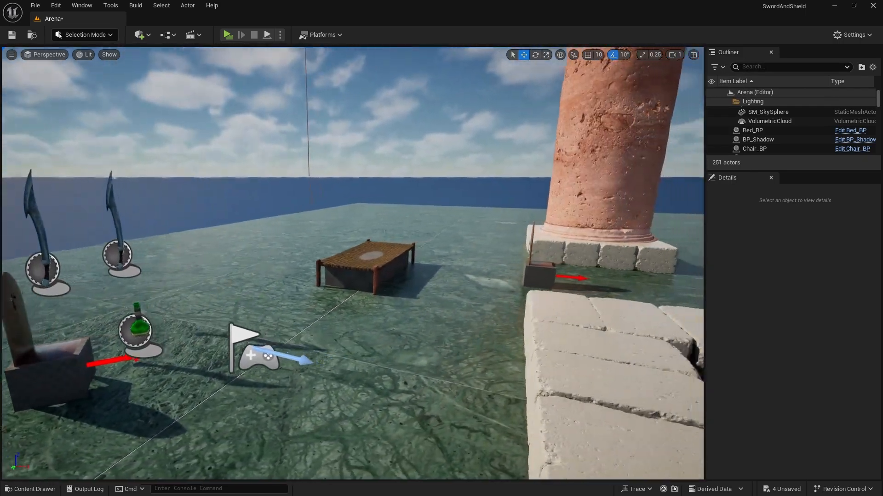
click(30, 488)
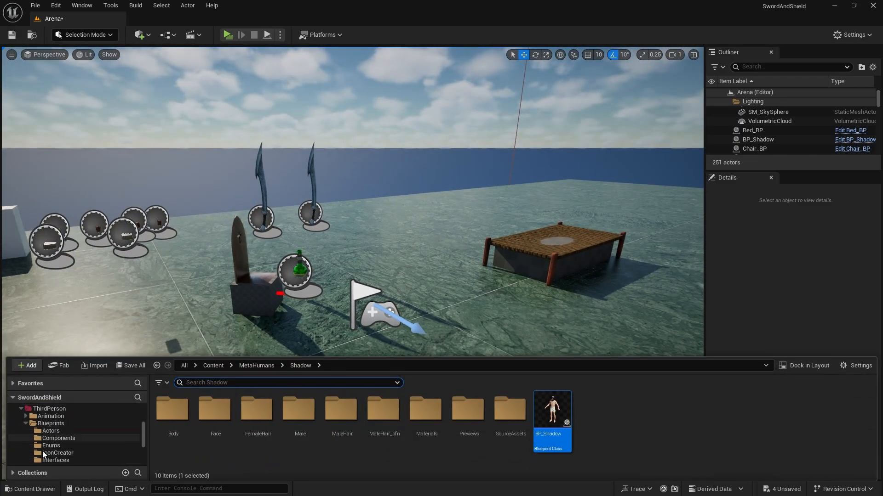
click(51, 423)
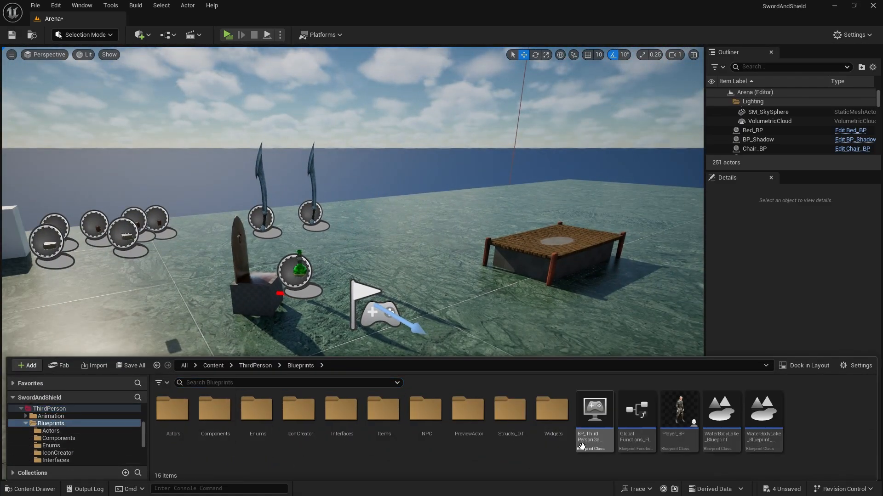
click(679, 410)
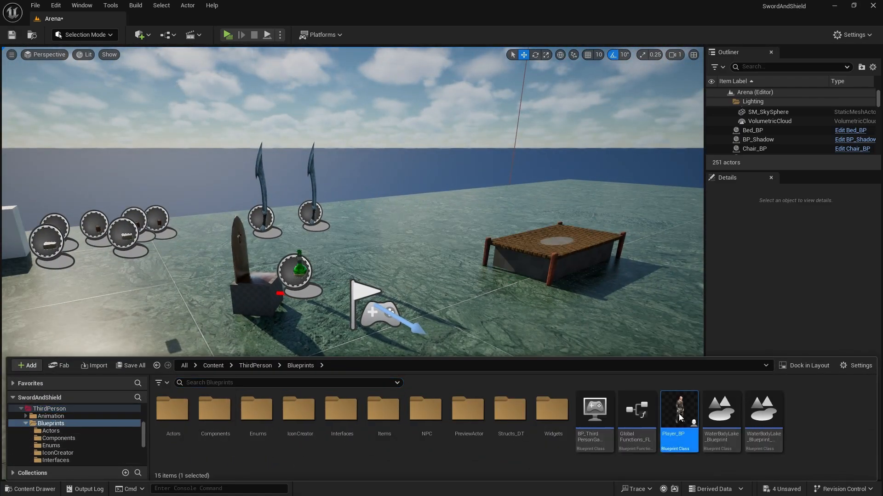
- Open Player_BP, then open the Face_Sleep animation from the Animation folder and scrub through it
double_click(678, 408)
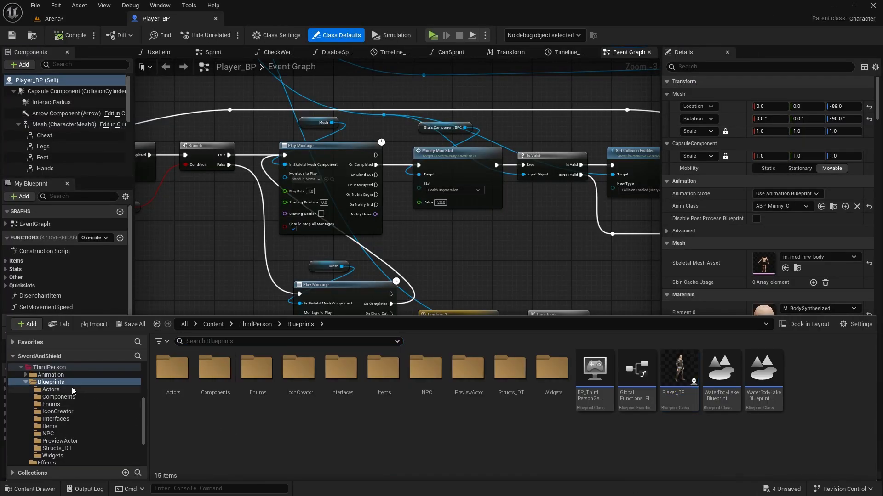
click(51, 375)
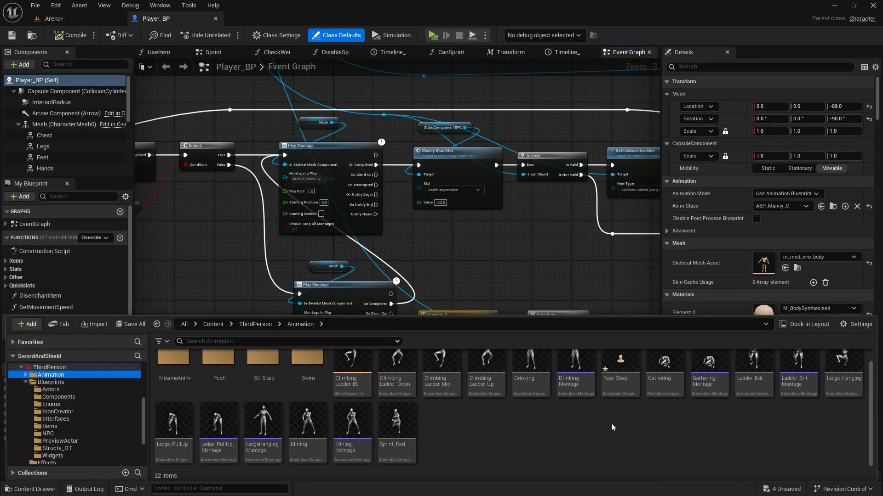
double_click(619, 360)
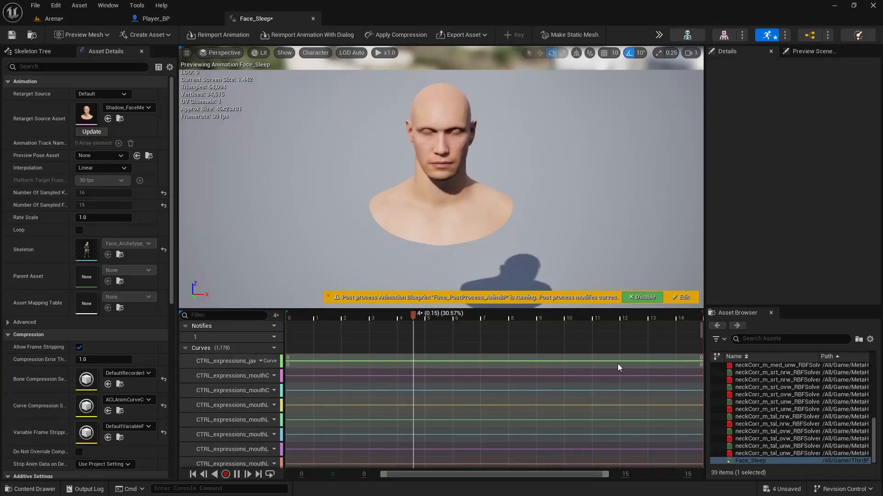
click(526, 313)
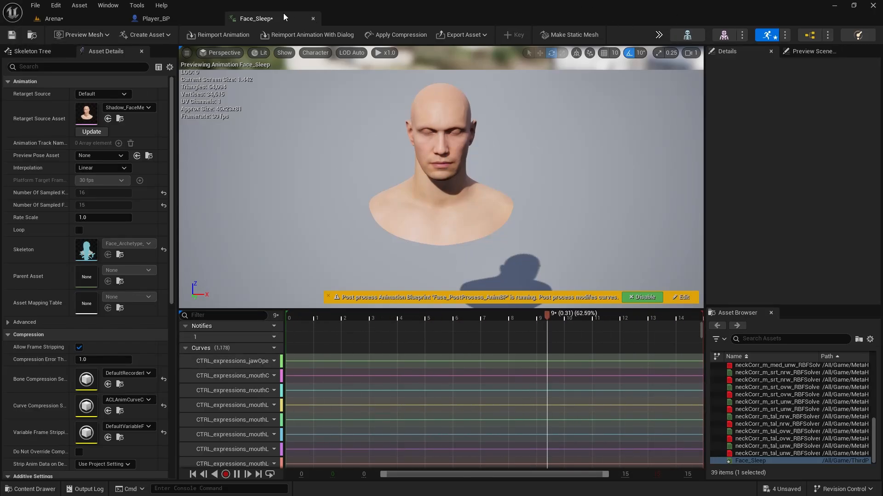
- Return to Player_BP and save all unsaved assets via File > Save All
click(157, 18)
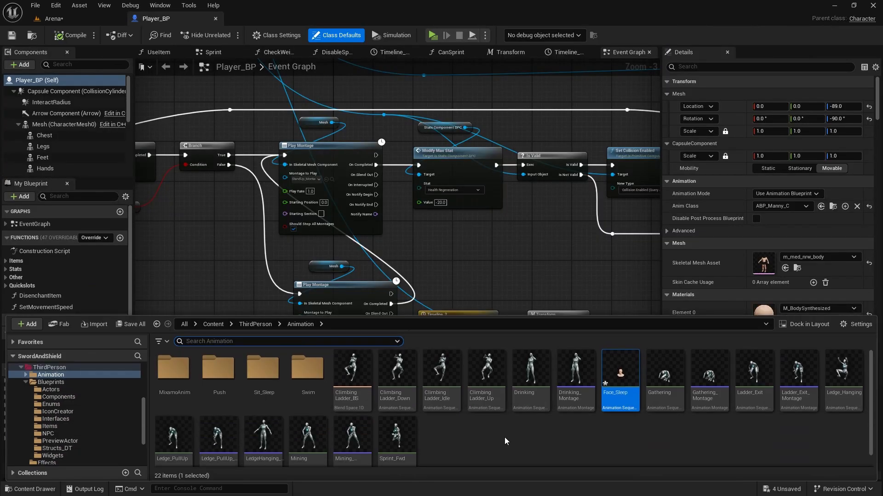
click(34, 6)
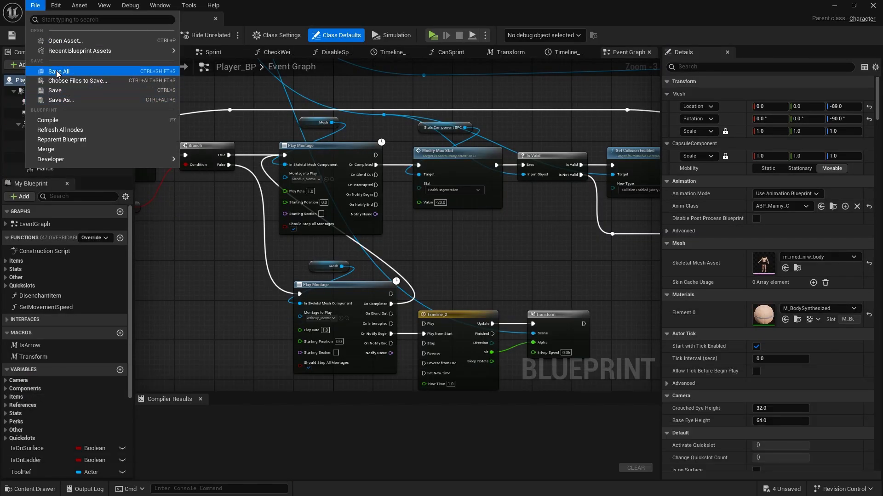
click(59, 71)
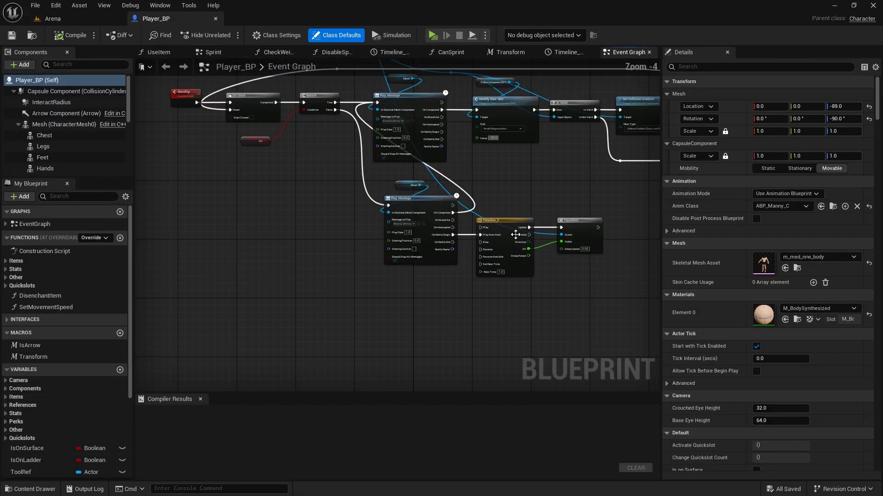
- Create Face_Sleep_Montage from the Face_Sleep animation, open it, and save it
click(30, 488)
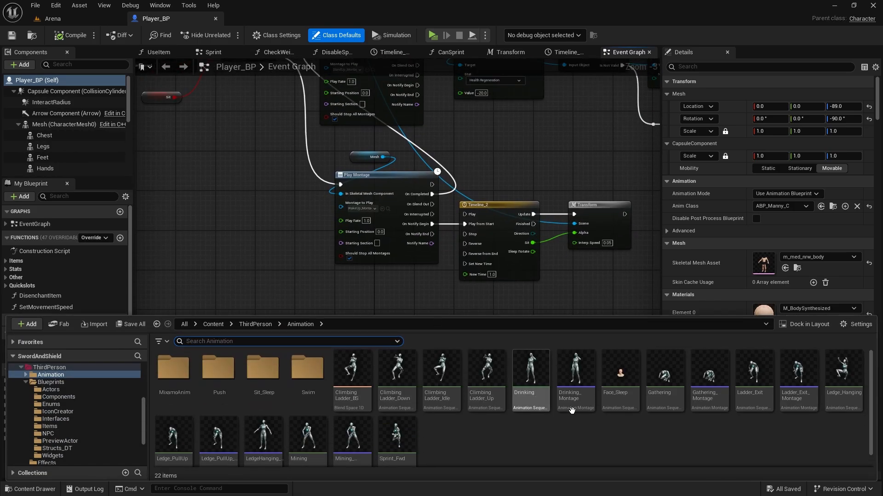
mouse_move(521, 415)
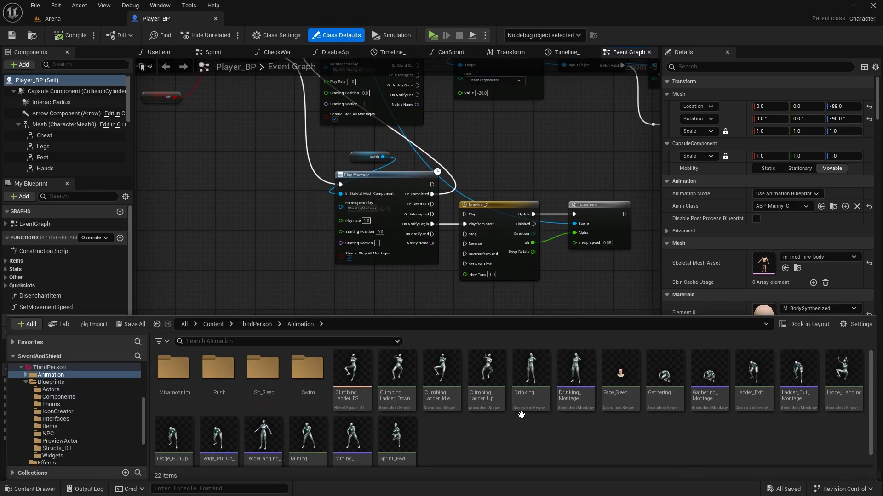
mouse_move(631, 451)
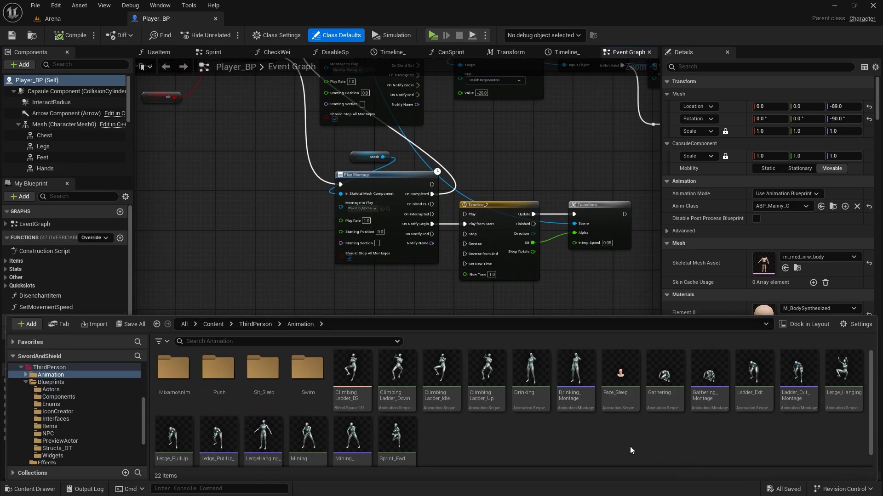
right_click(619, 374)
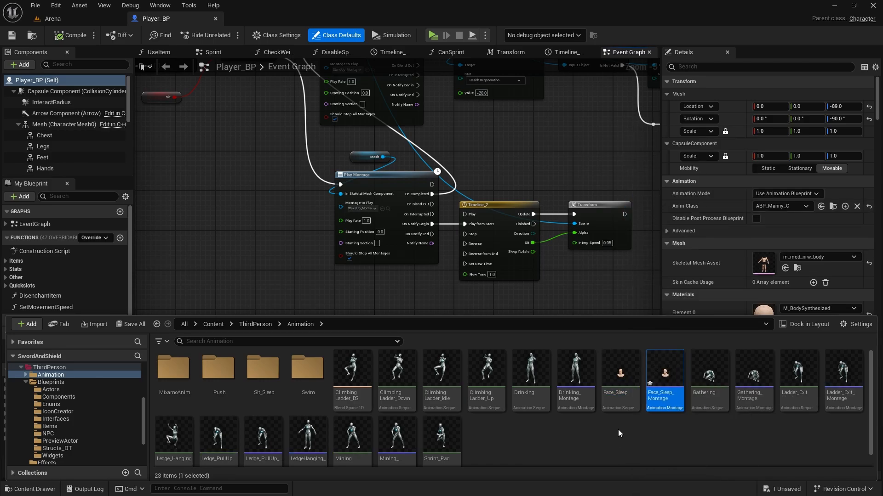
double_click(663, 375)
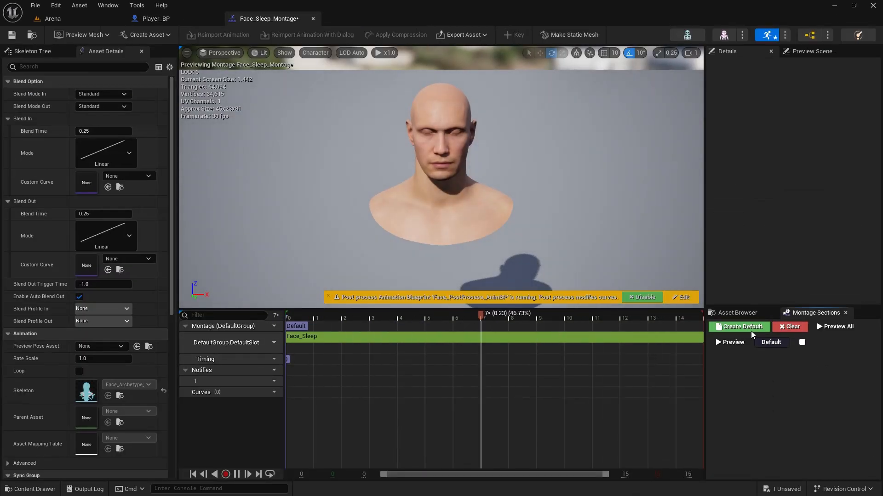
click(802, 342)
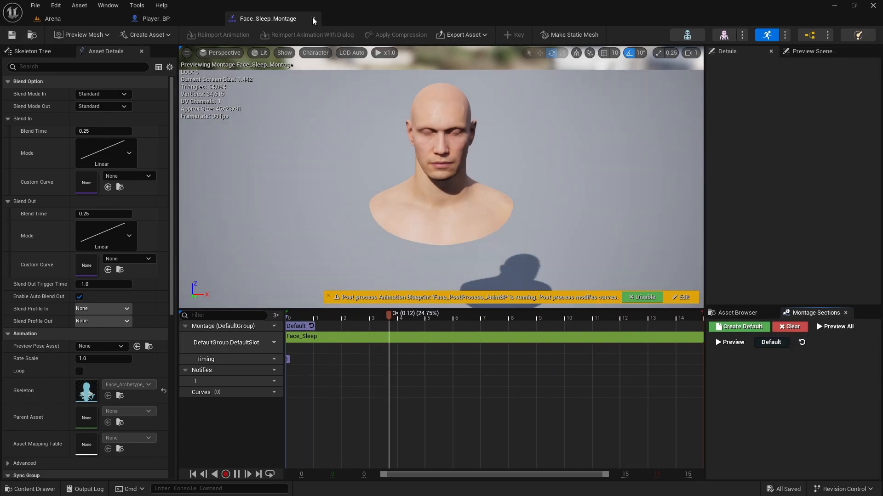
- Wire a T key event to Play Montage on the Face component in Player_BP and save
click(155, 19)
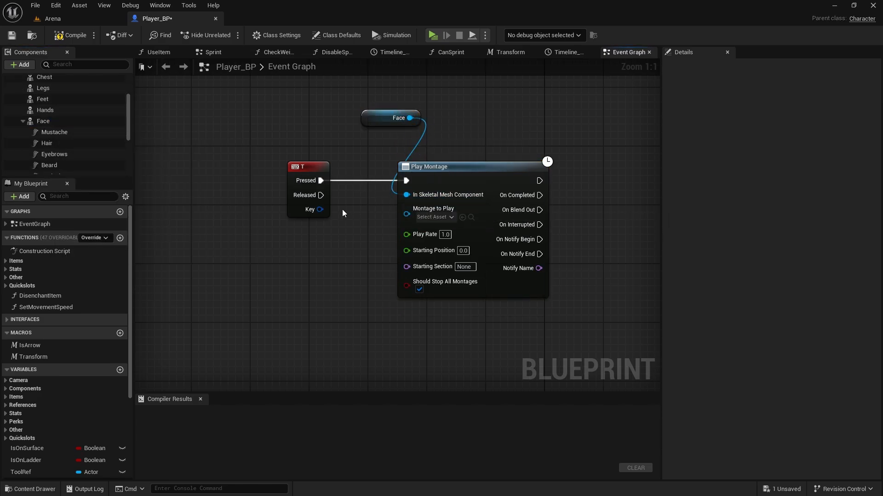
click(43, 121)
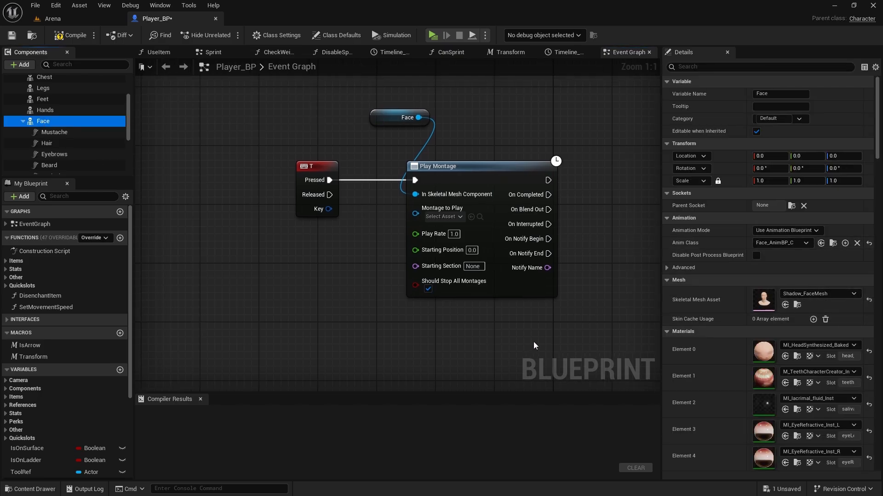
click(29, 488)
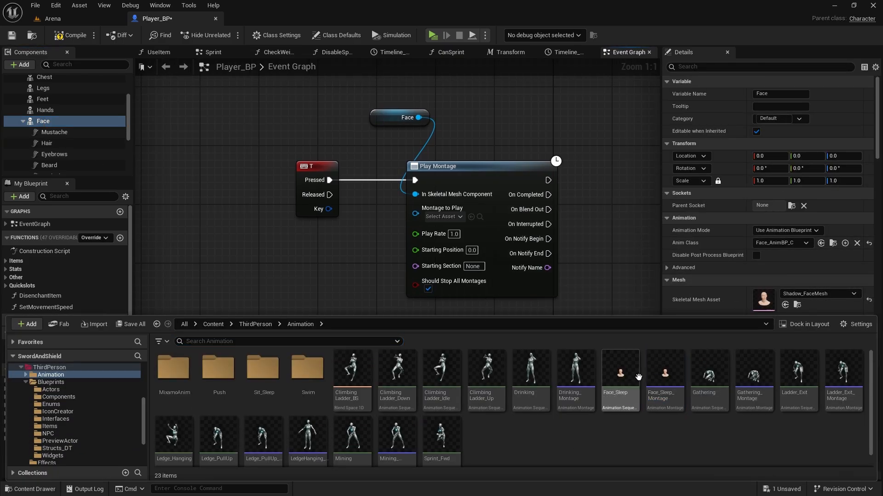
click(70, 35)
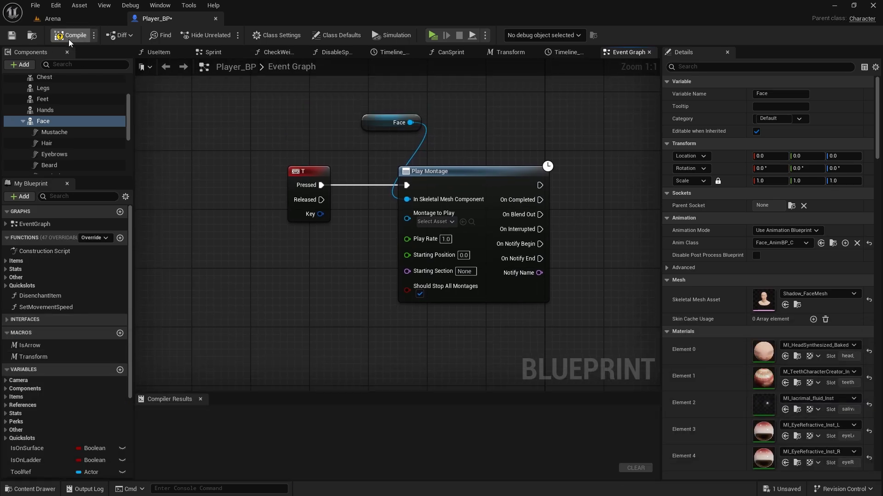
mouse_move(11, 35)
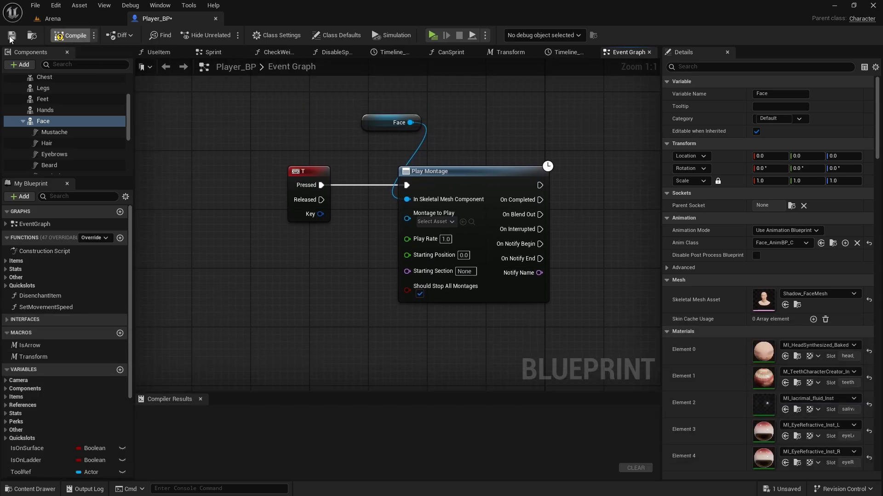
click(51, 18)
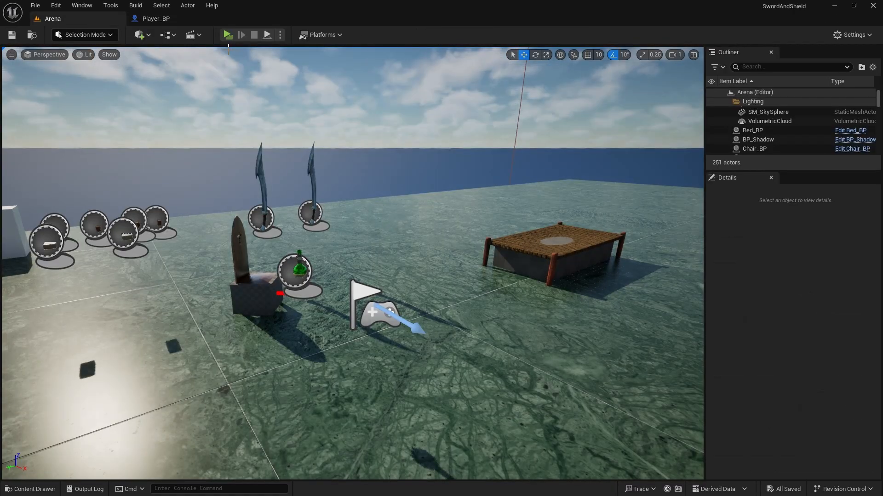
- Delete the Face node from Set Leader Pose Component in the Construction Script and compile
click(227, 34)
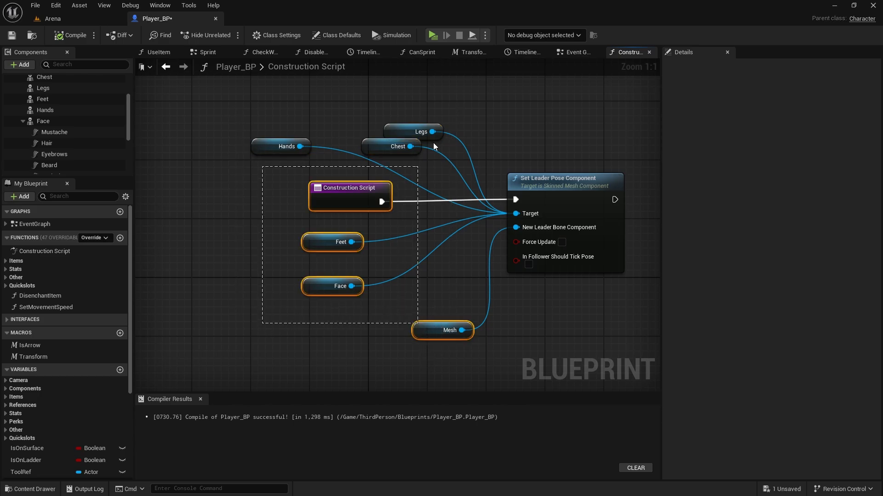
click(312, 310)
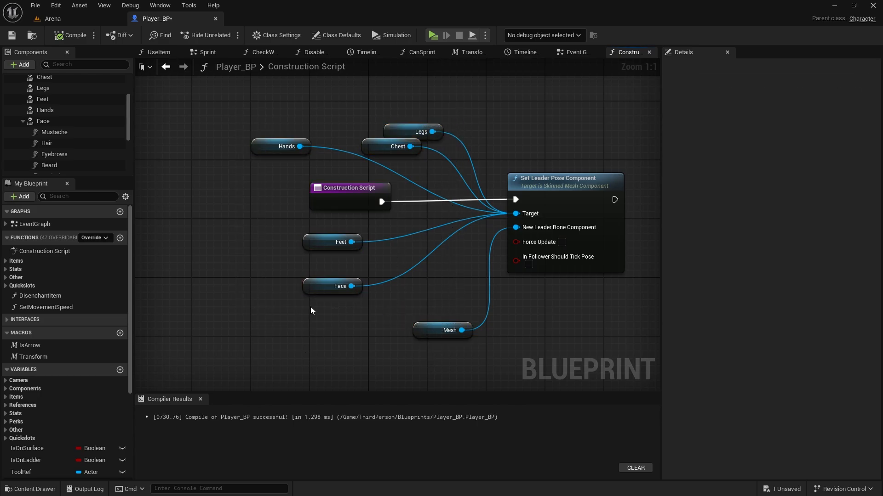
mouse_move(458, 287)
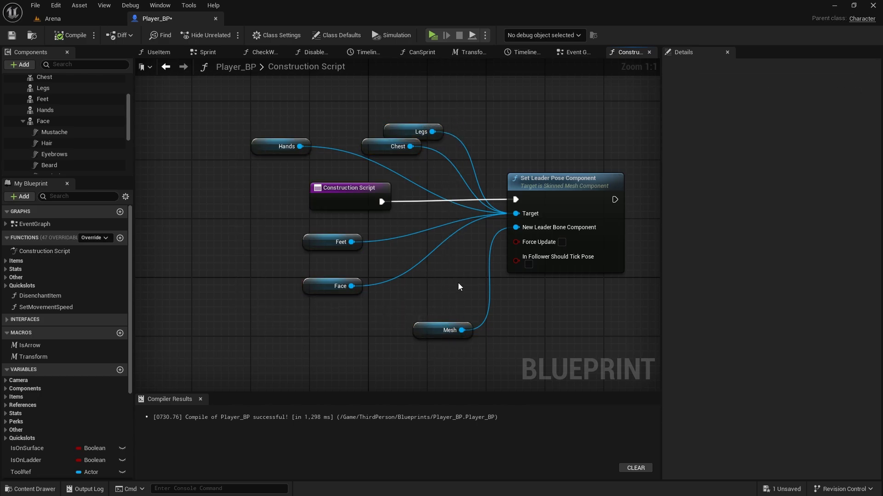
click(451, 330)
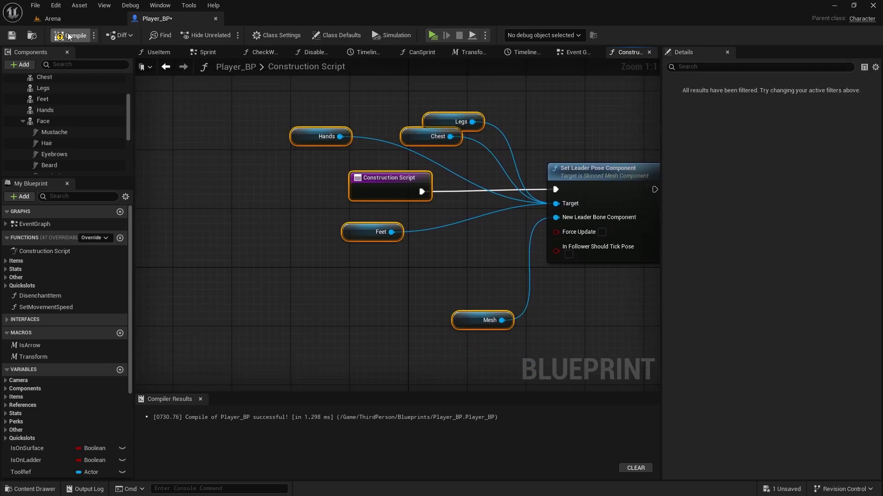
click(74, 35)
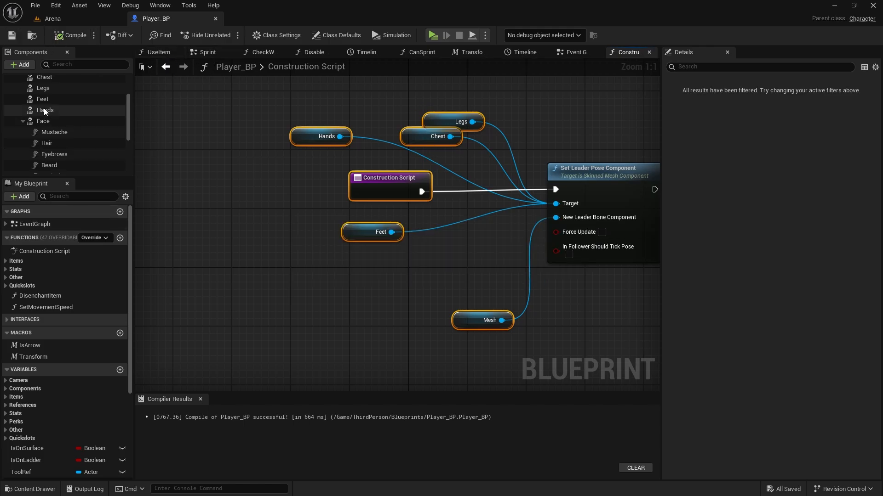
- Enable Disable Post Process Blueprint on the Face mesh component and recompile
click(43, 121)
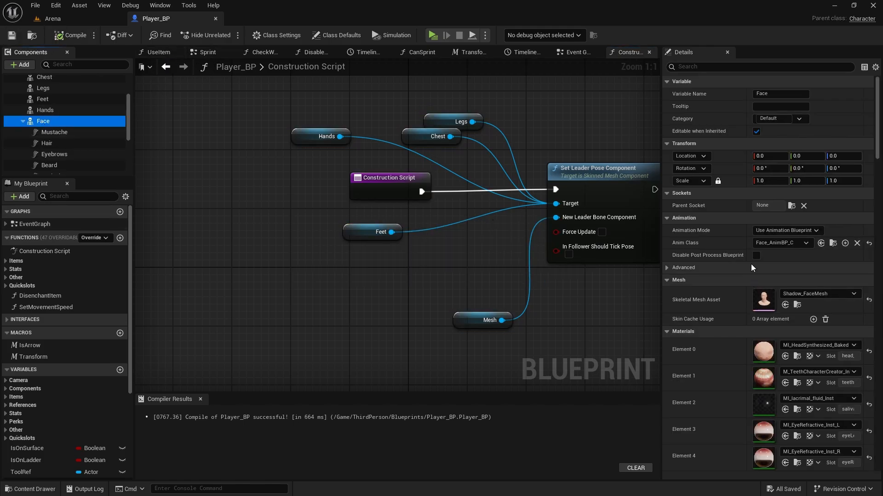
mouse_move(756, 255)
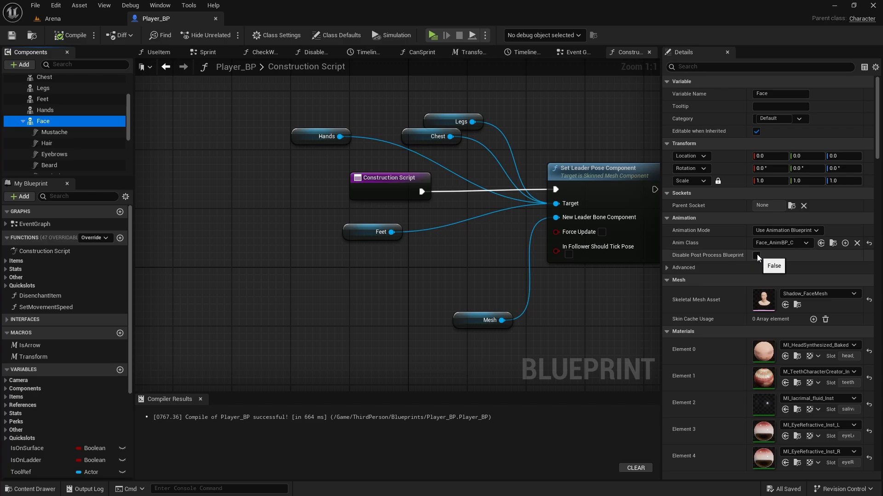
click(756, 254)
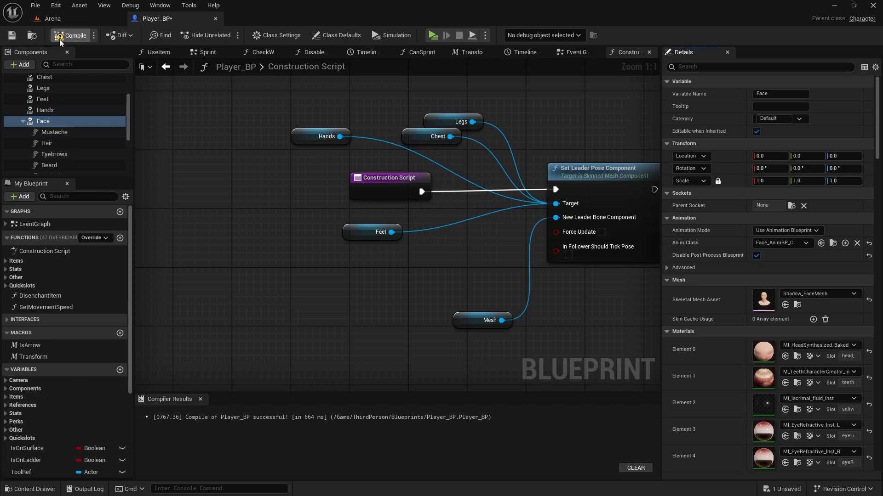
click(71, 35)
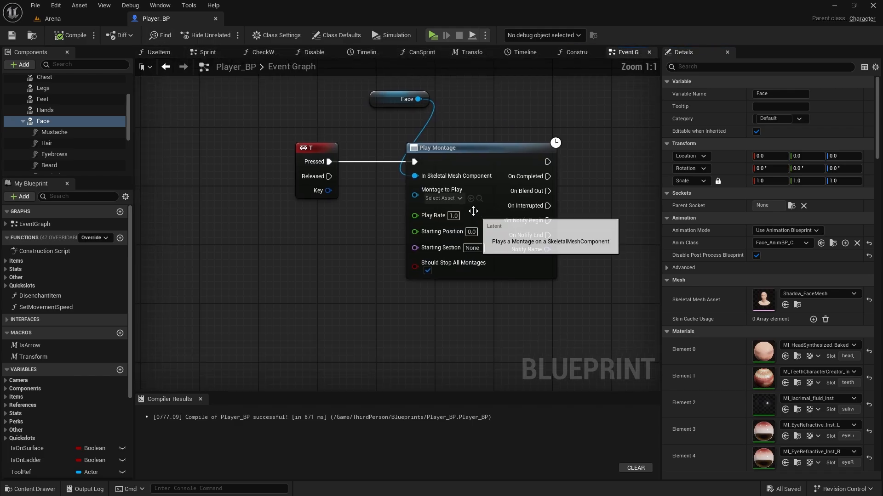
mouse_move(457, 175)
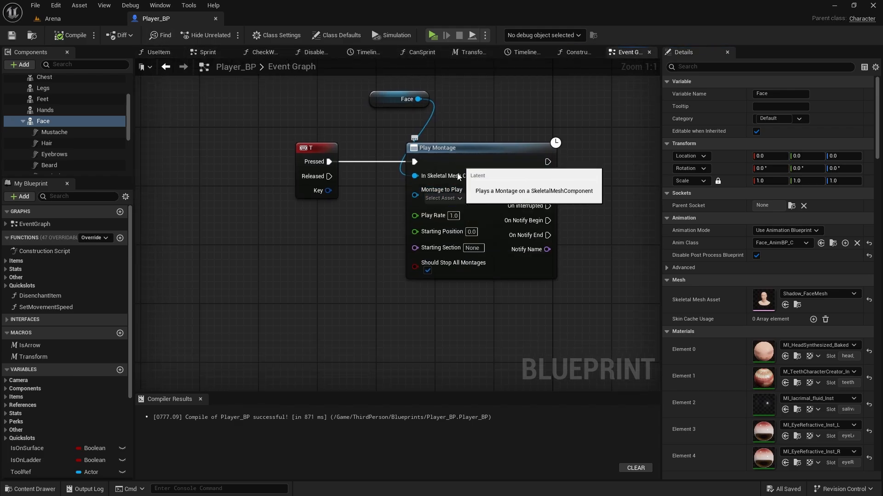
- Set Montage to Play to Face_Sleep_Montage, compile Player_BP, and switch to the Arena level
click(443, 199)
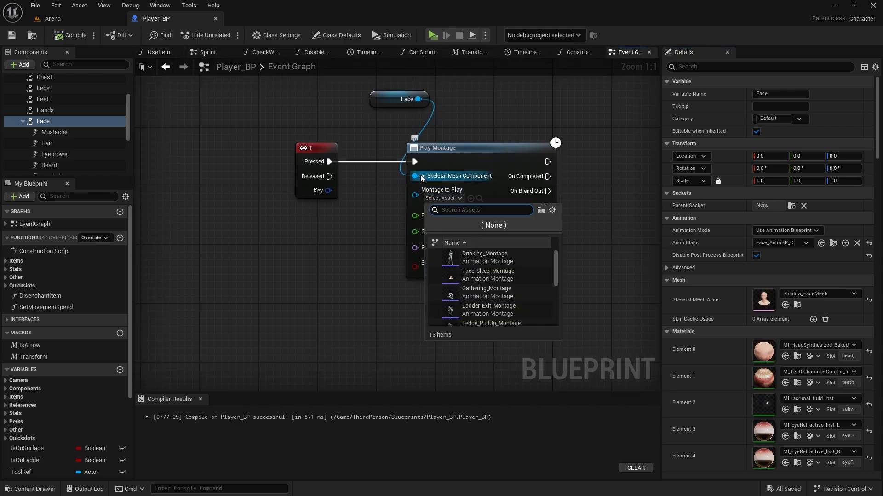
click(309, 147)
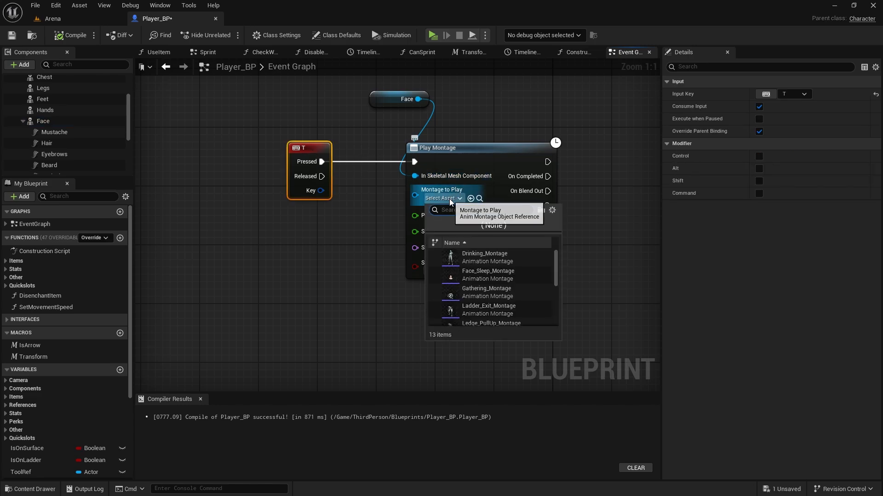
mouse_move(488, 275)
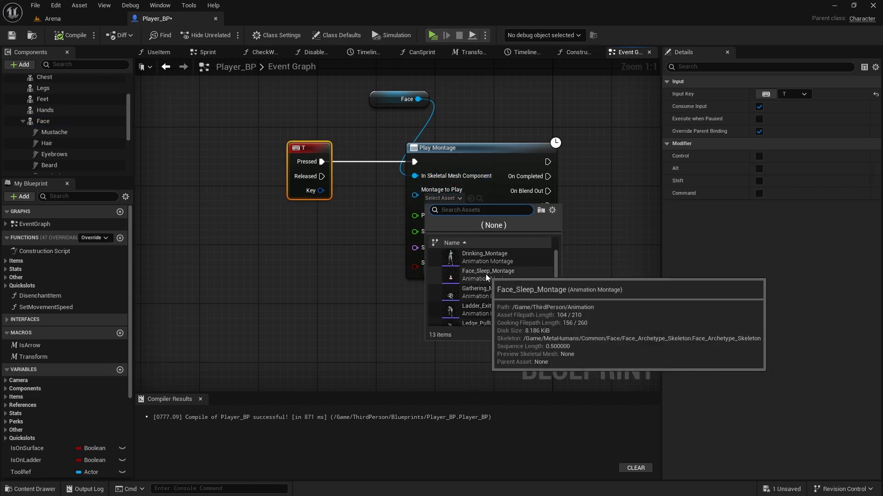
click(487, 275)
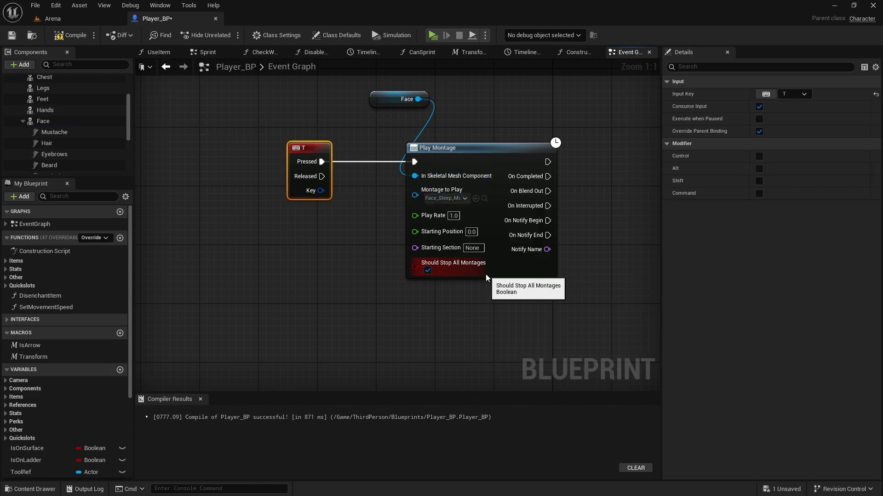
click(42, 121)
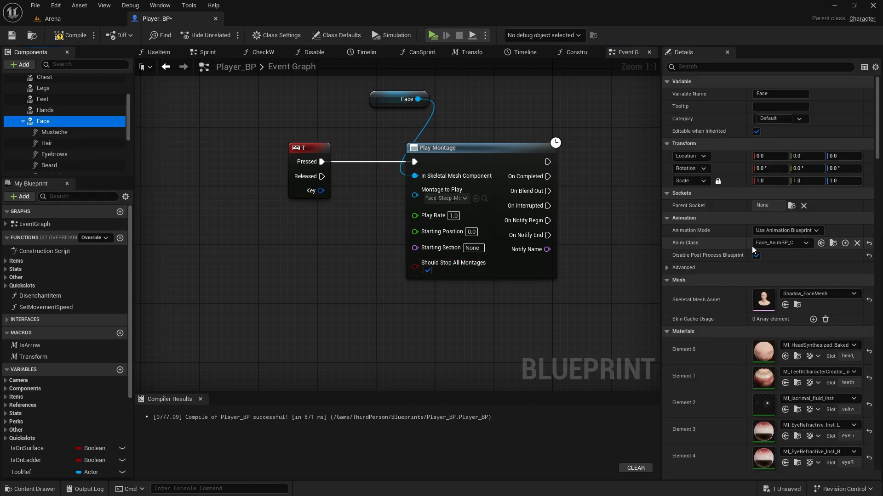
mouse_move(493, 56)
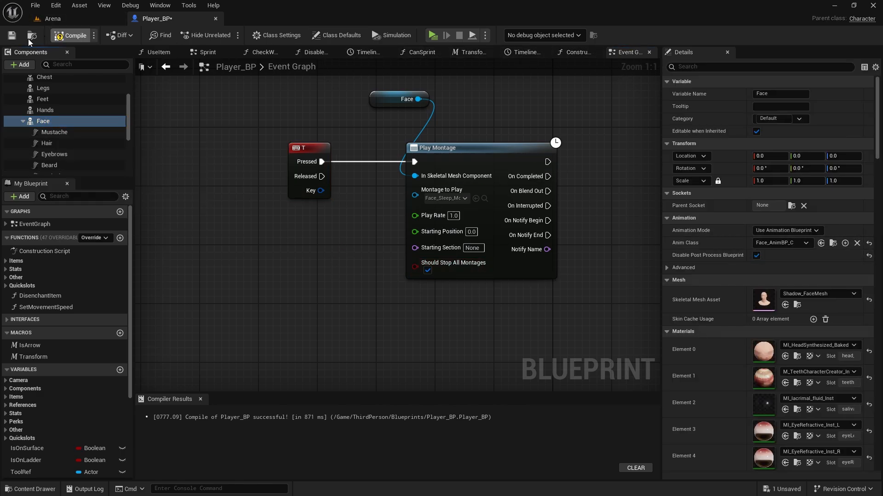
click(71, 35)
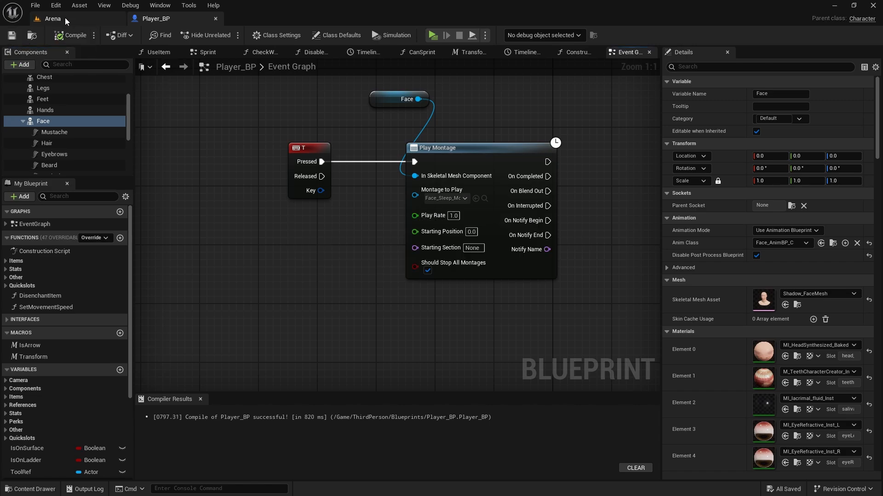
click(432, 35)
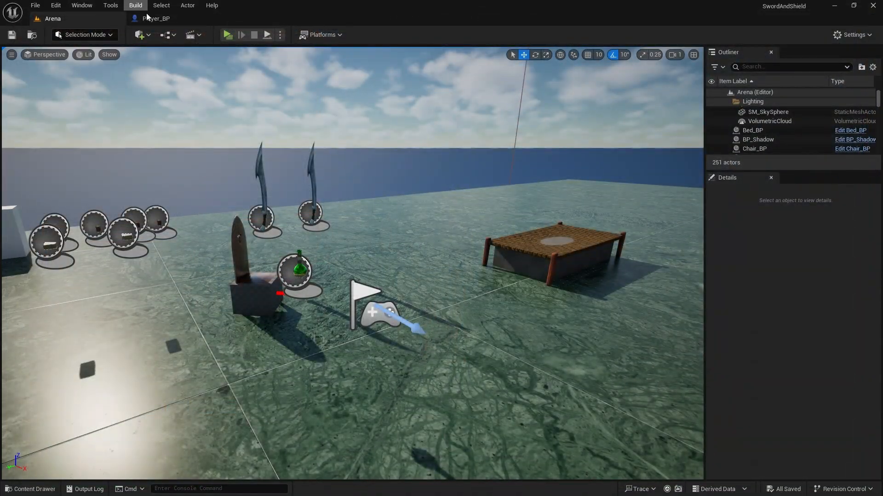
- Return to Player_BP and navigate the Event Graph to the sleep logic
click(156, 18)
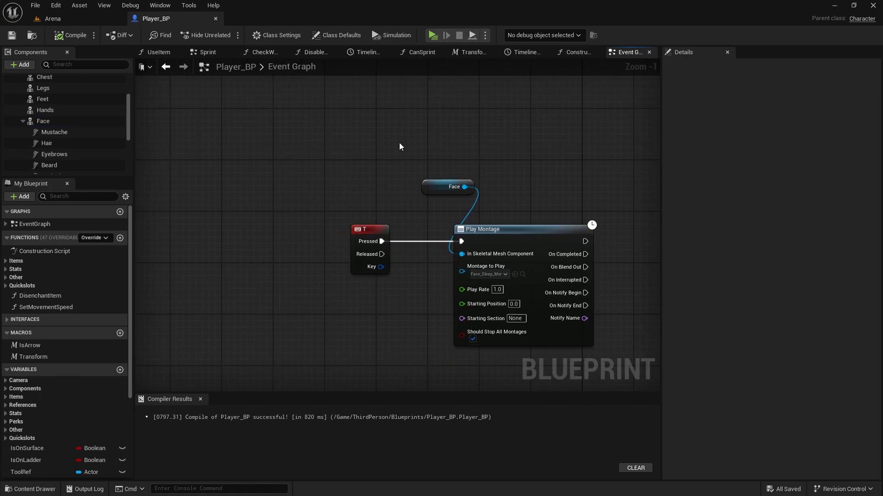
scroll(down, 3)
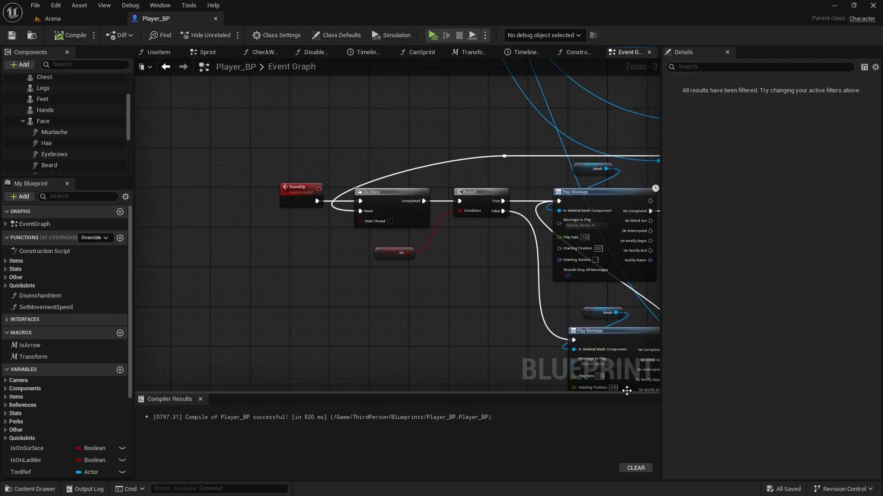
scroll(down, 3)
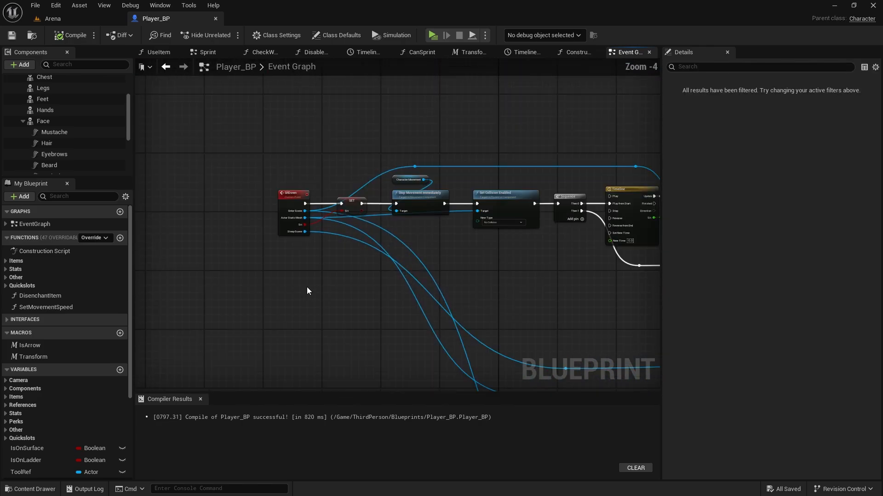
click(294, 192)
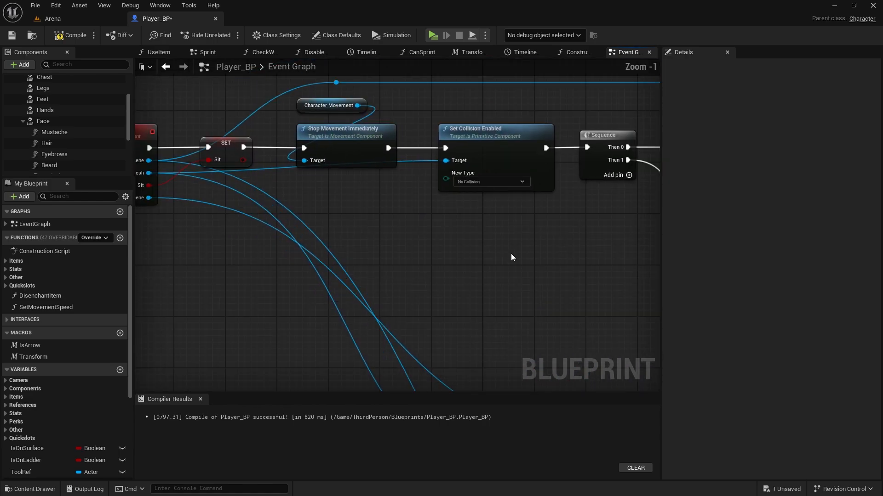
- Chain a Play Montage for Face_Sleep_Montage on the Face mesh after the Sleep_Idle body montage
scroll(down, 3)
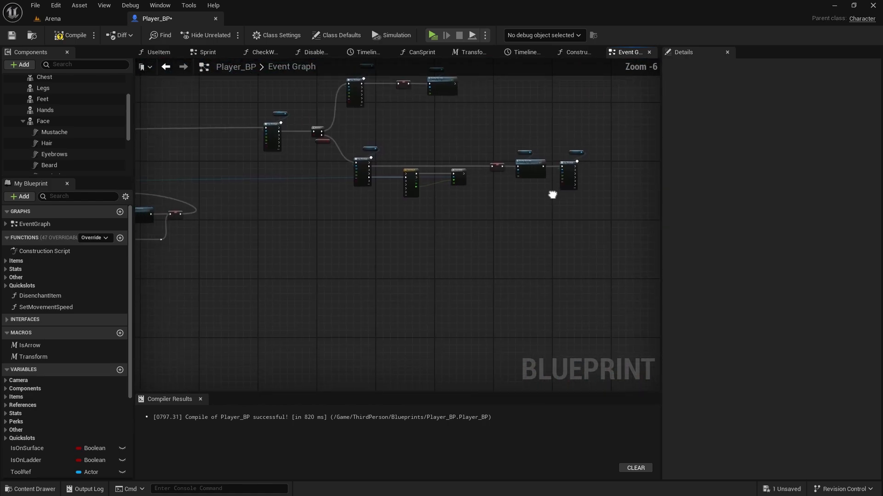
scroll(up, 3)
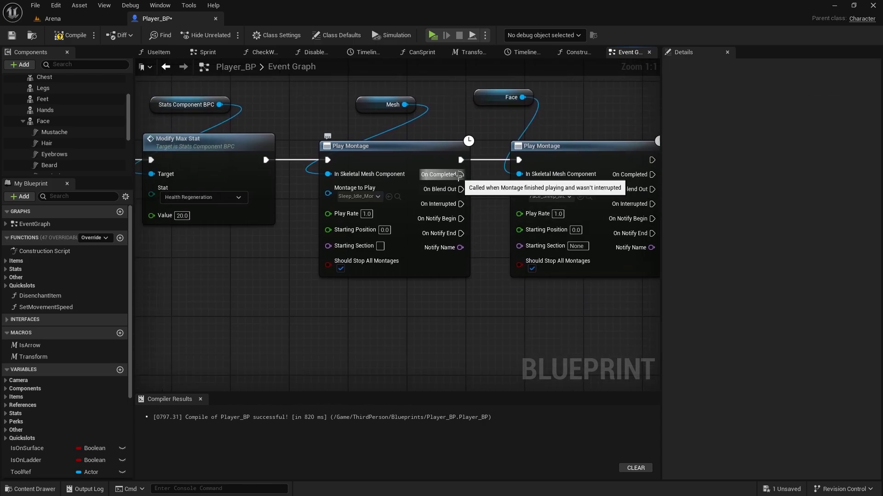
mouse_move(330, 146)
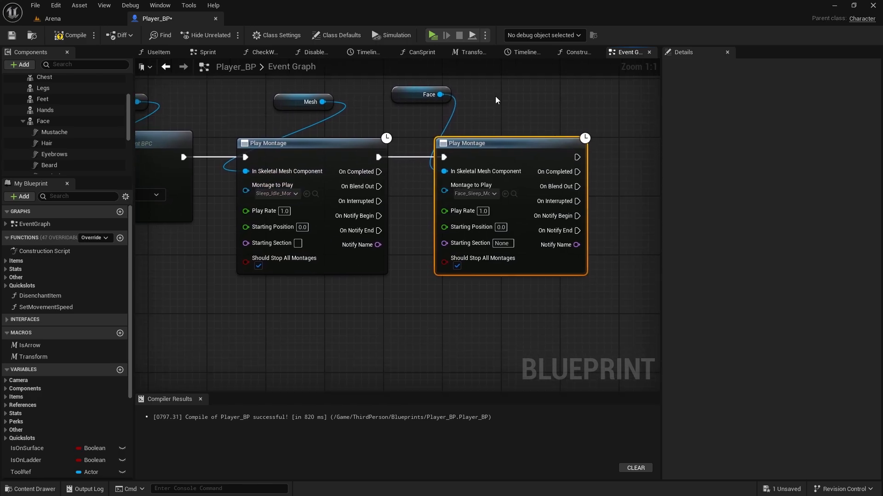
click(480, 108)
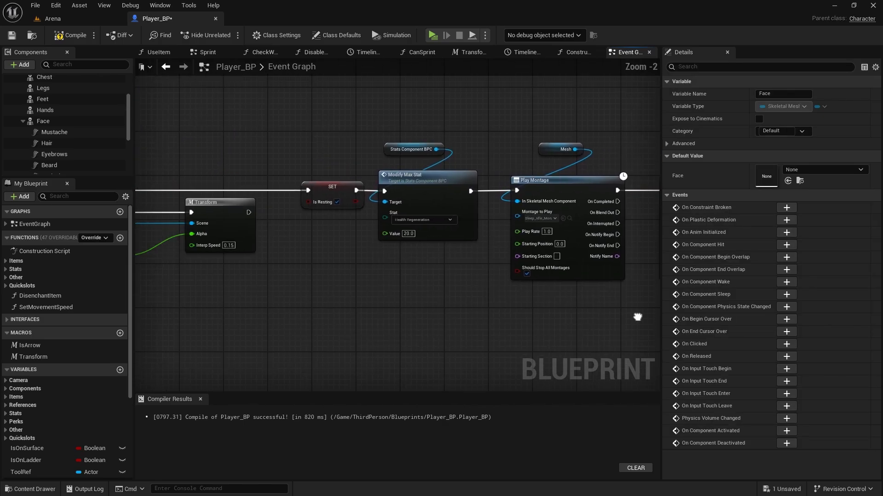
- Add Get Anim Instance and Montage Stop for Face_Sleep_Montage before the WakeUp montage, then go to Arena
scroll(down, 3)
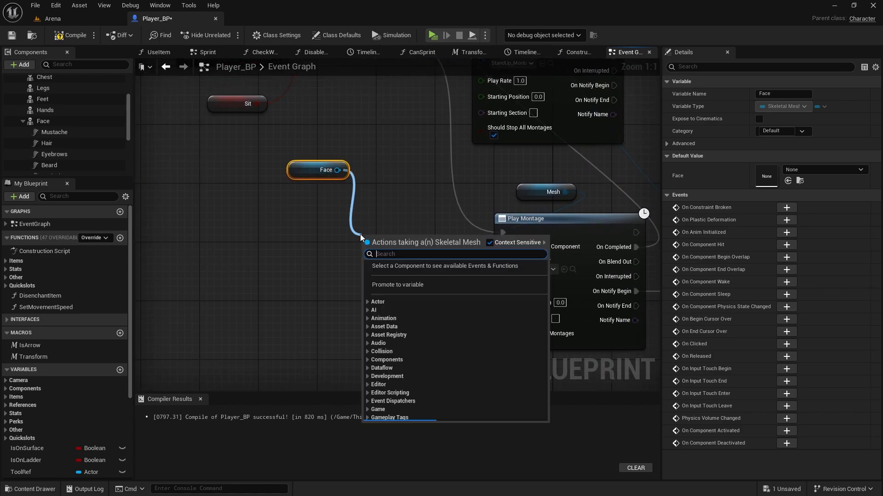
text(get an)
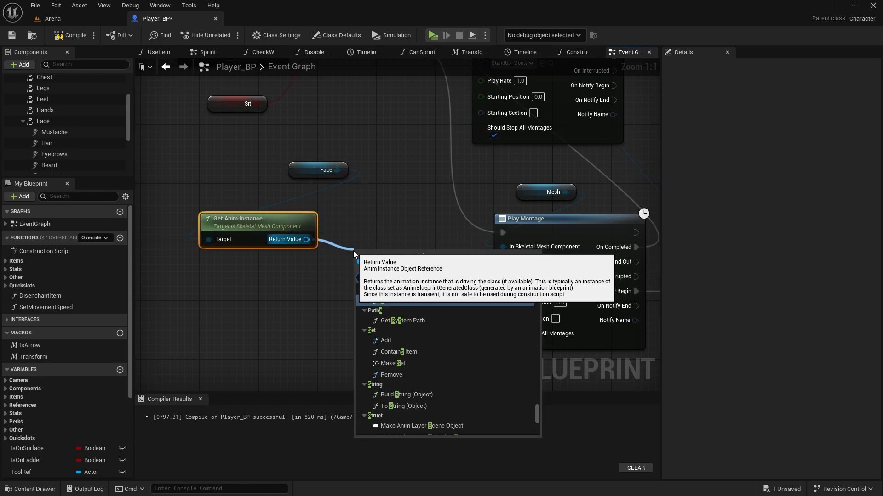
scroll(down, 3)
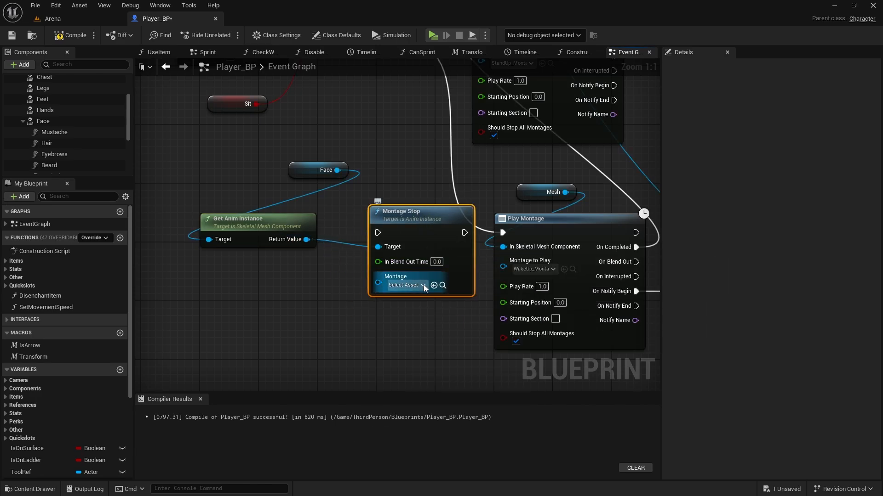
click(405, 285)
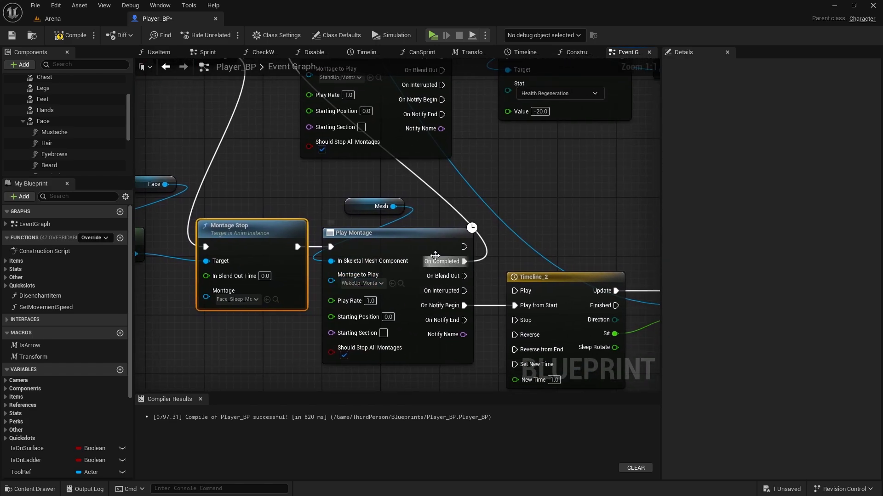
click(71, 35)
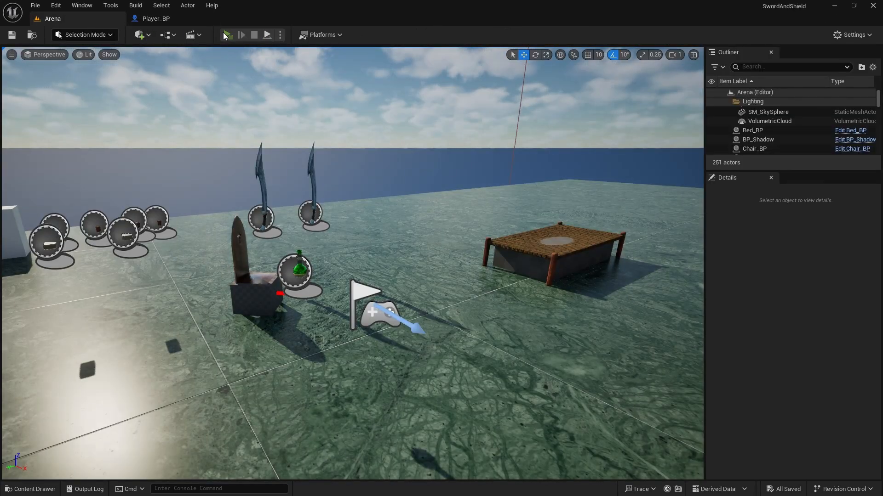
- Playtest the Arena level to check the sleep and wake-up face montages
click(227, 34)
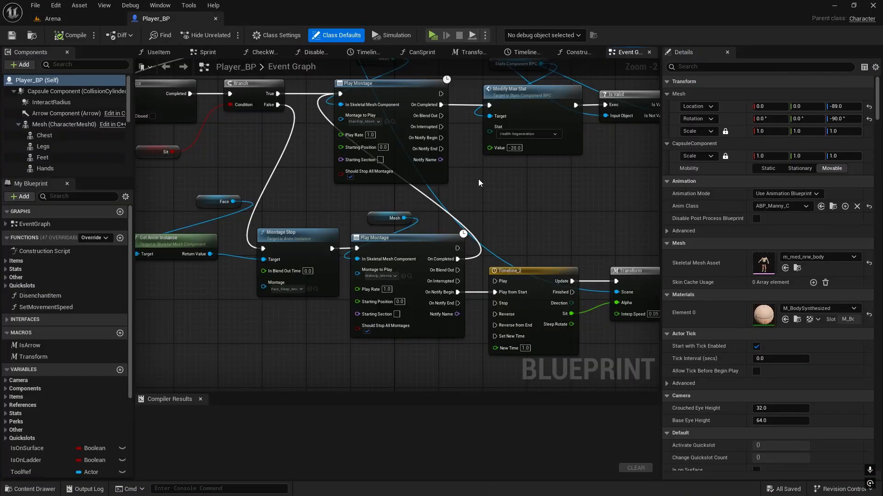
- Switch from Player_BP back to the Arena level editor
click(54, 18)
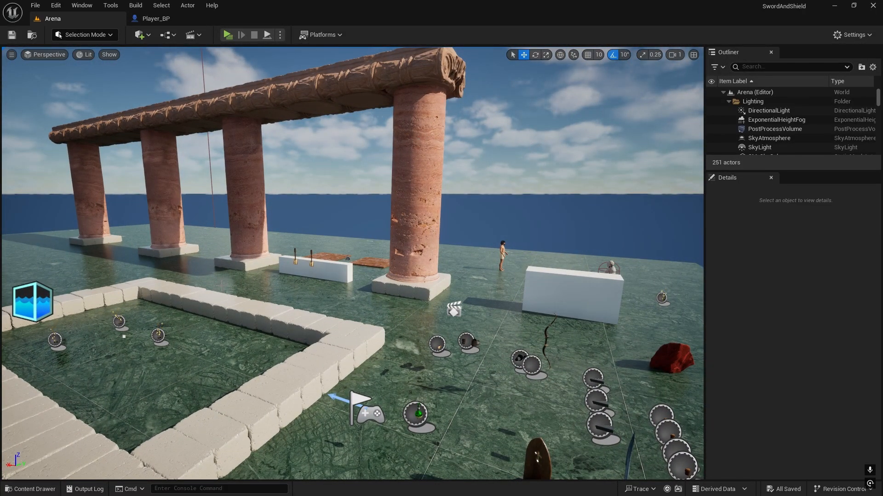
mouse_move(470, 157)
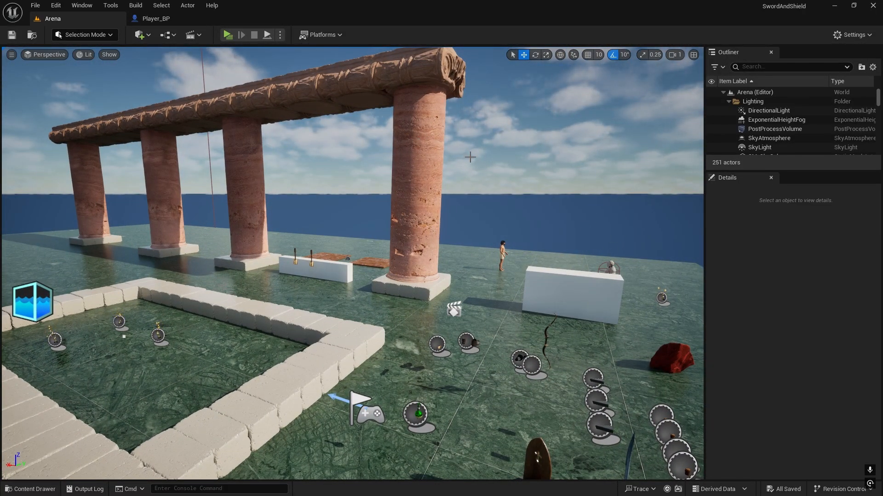